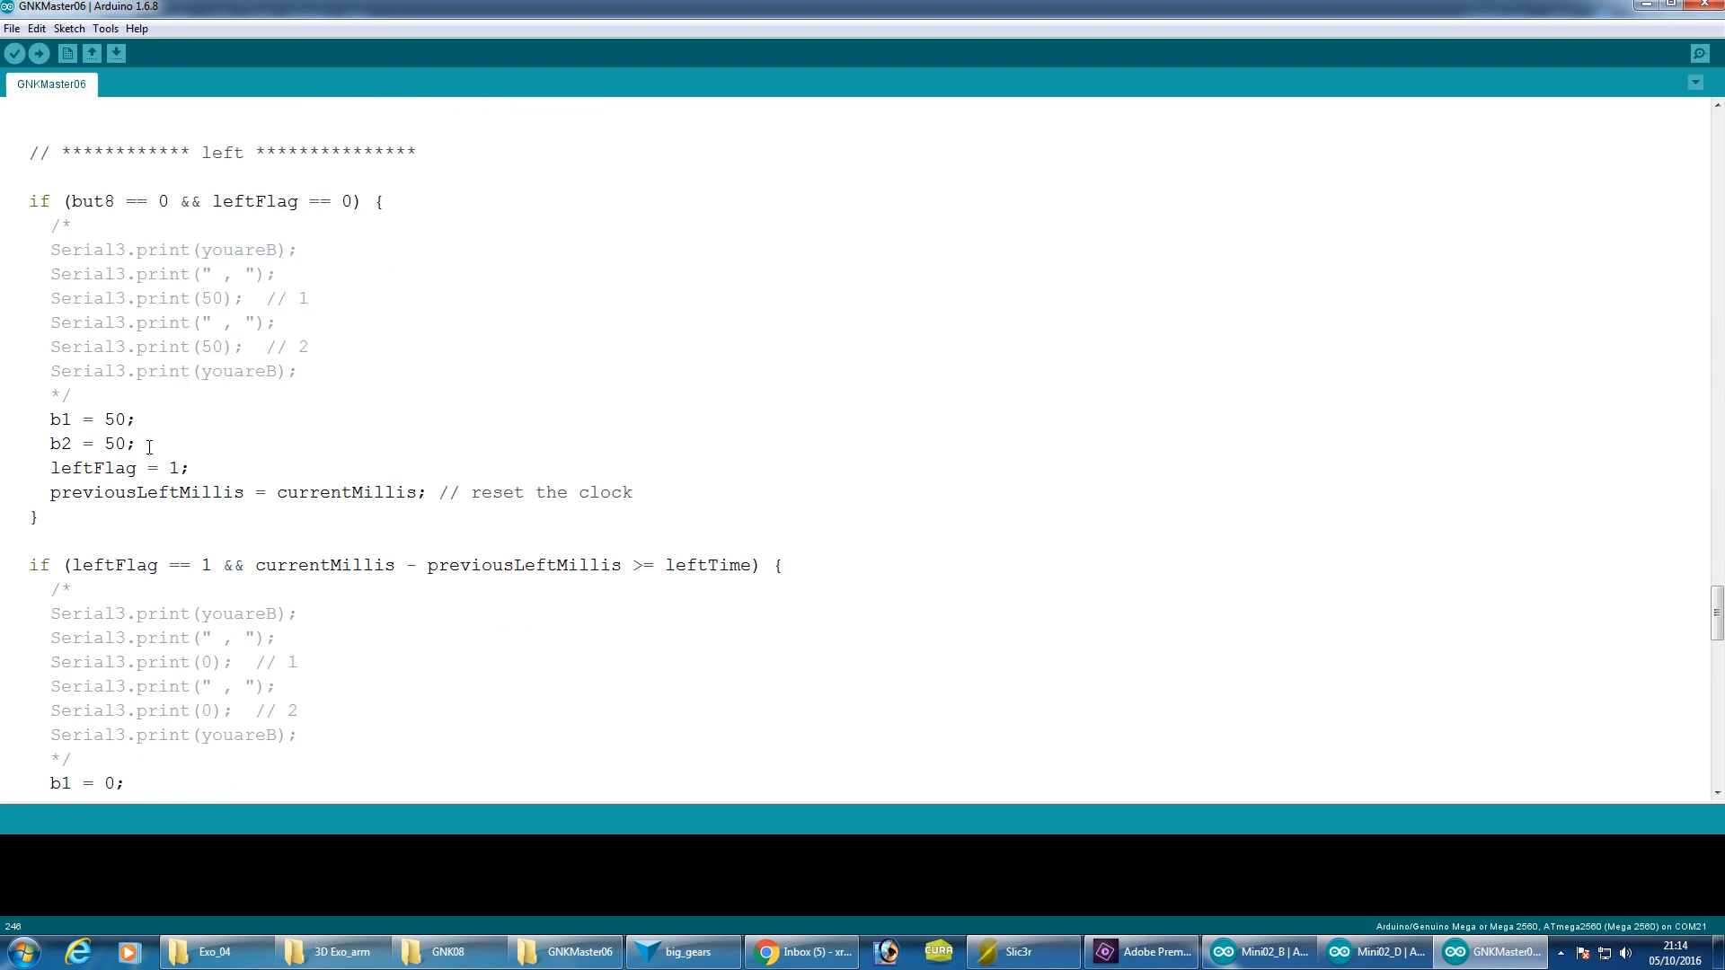
# - Mark the lines setting b1 and b2, then bring up the Mini02_B sketch window
pyautogui.moveTo(51, 419); pyautogui.dragTo(136, 444)
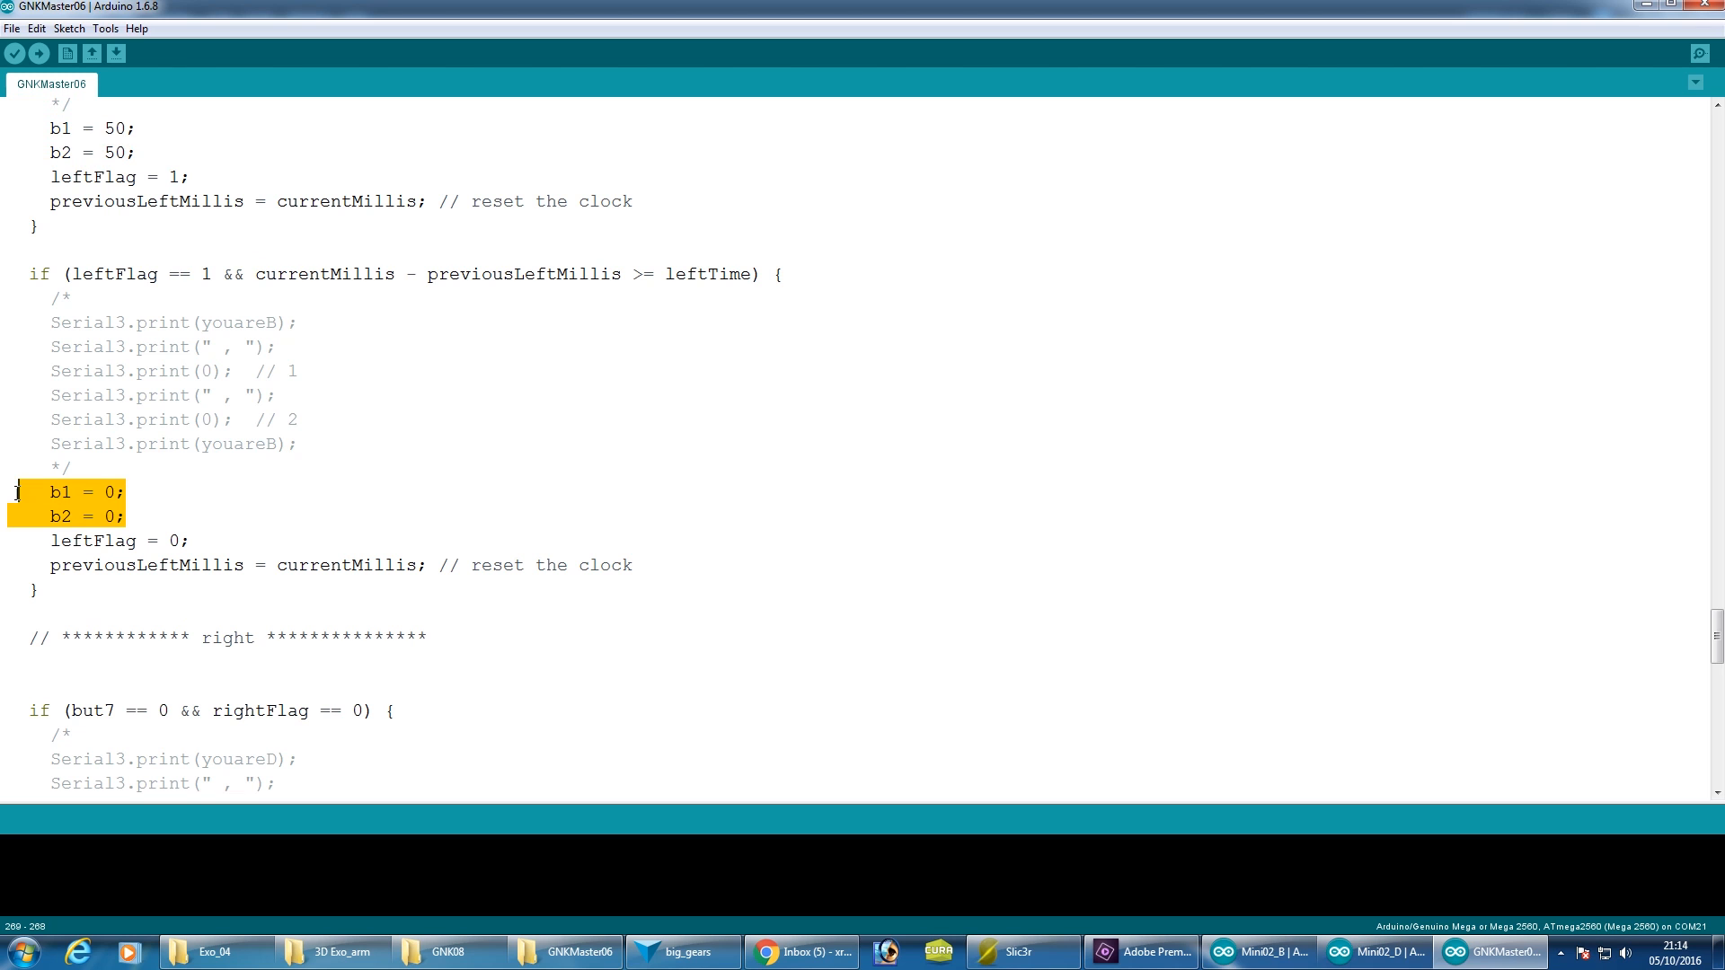
pyautogui.scroll(-3)
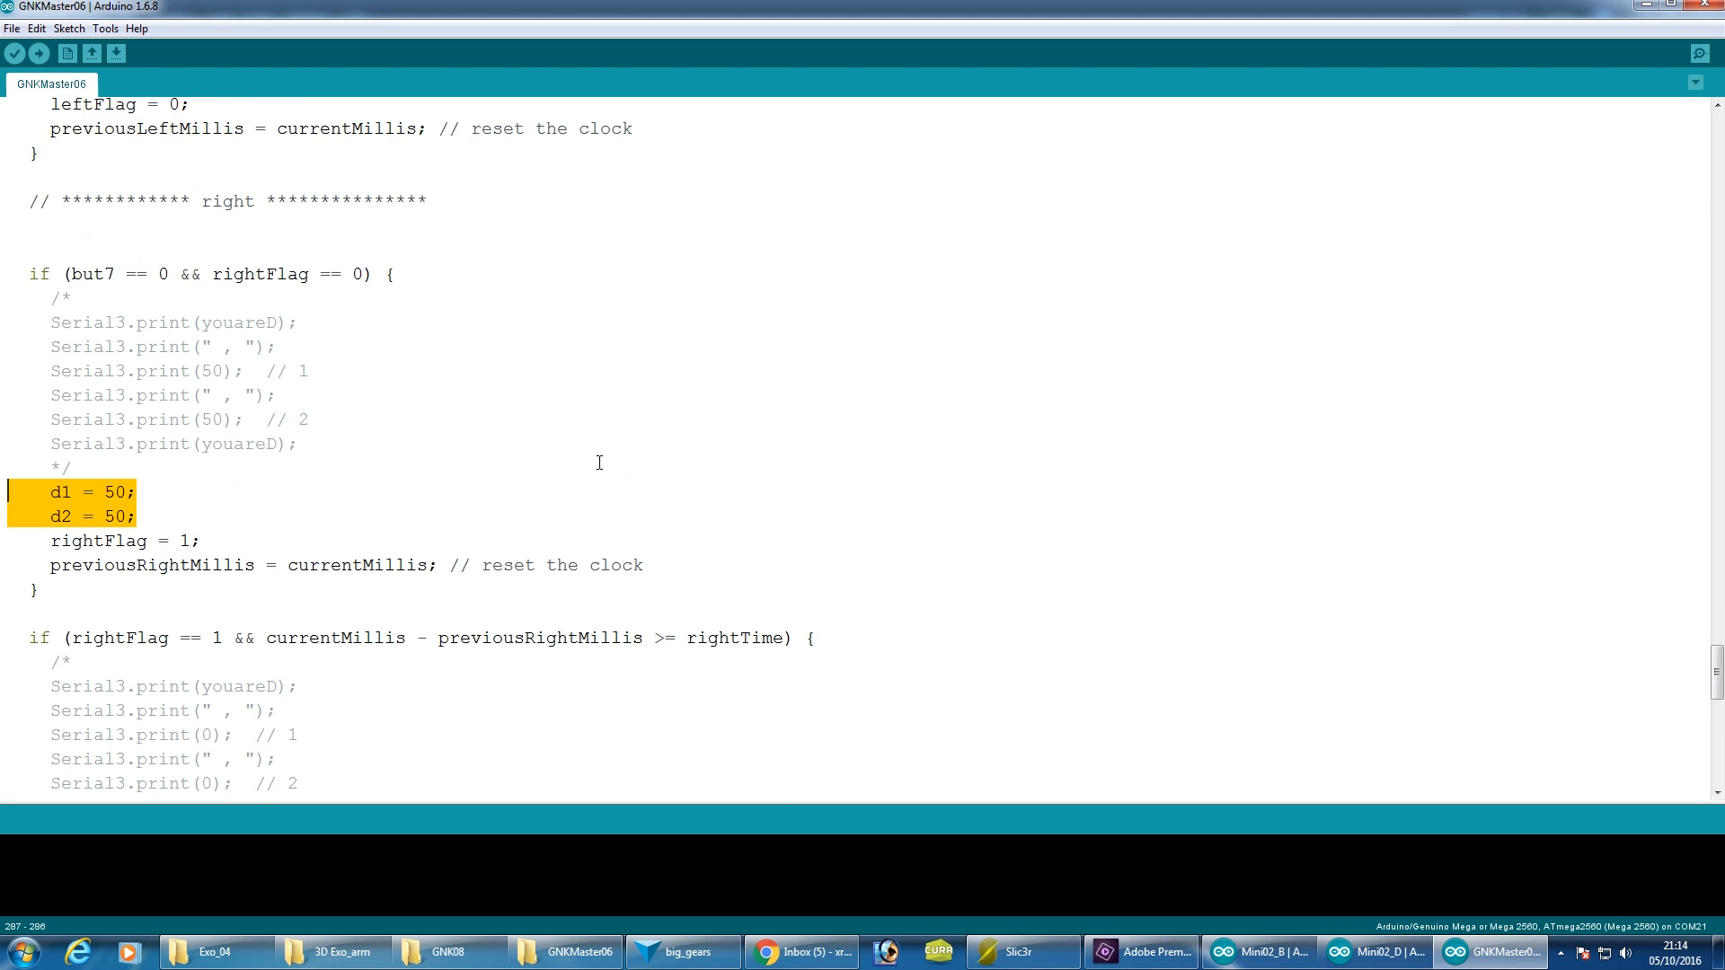
pyautogui.scroll(-3)
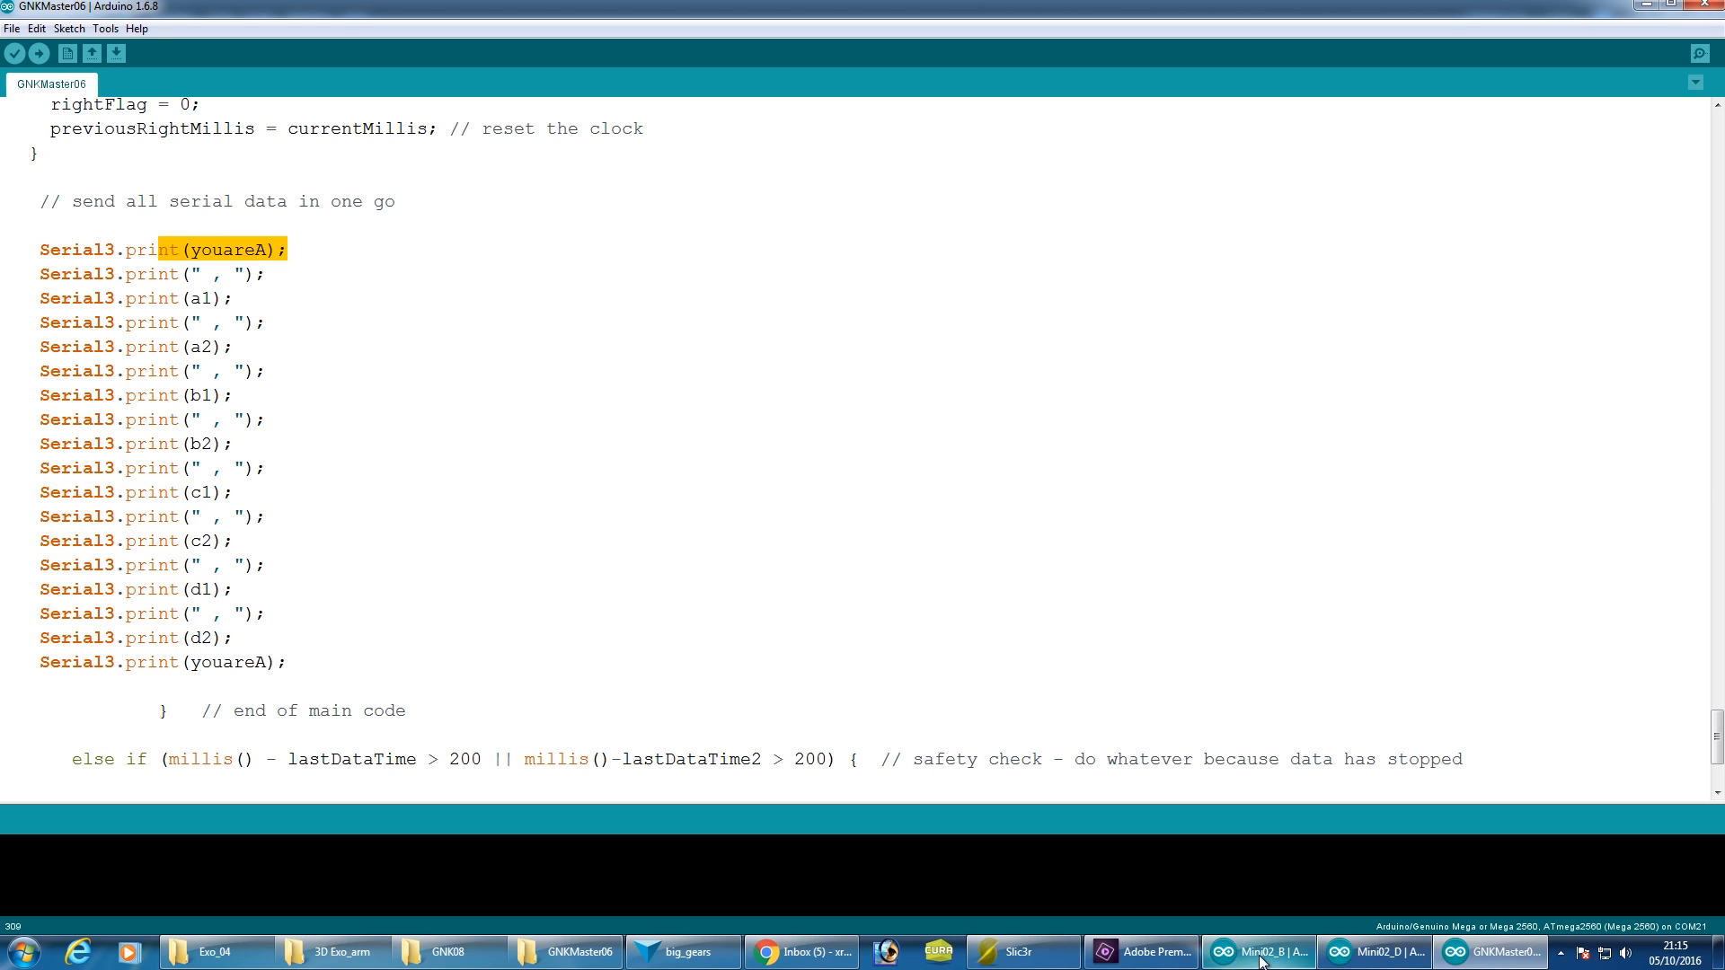
pyautogui.click(1257, 952)
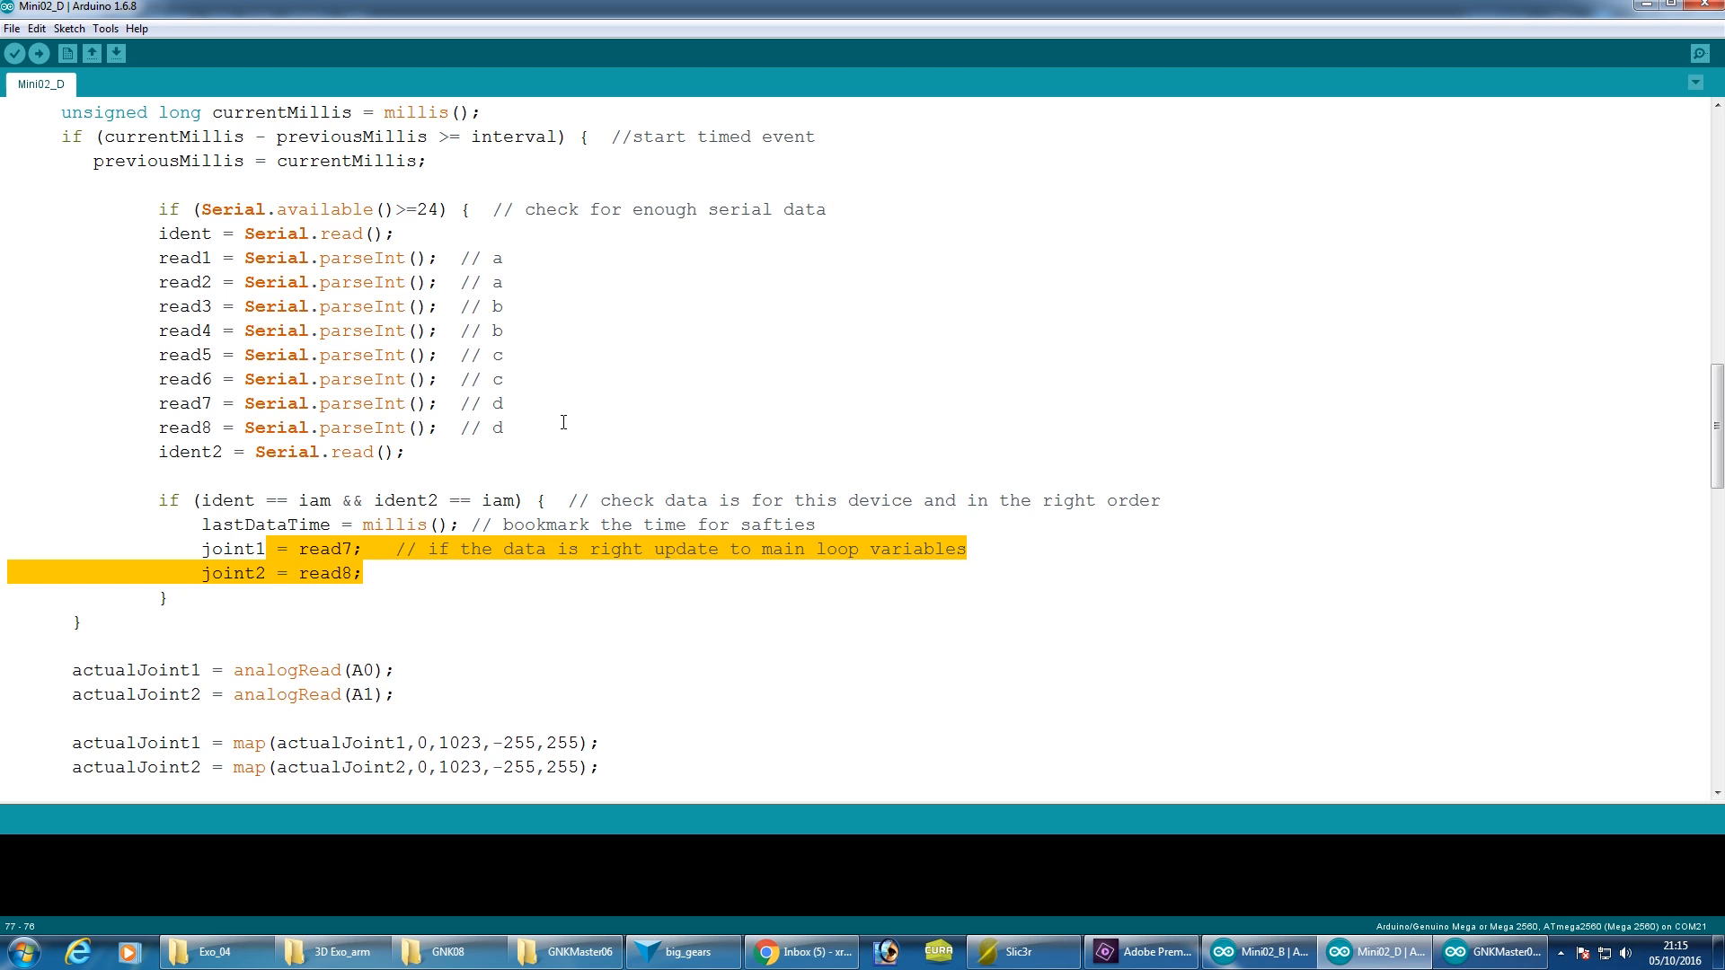
pyautogui.moveTo(1339, 776)
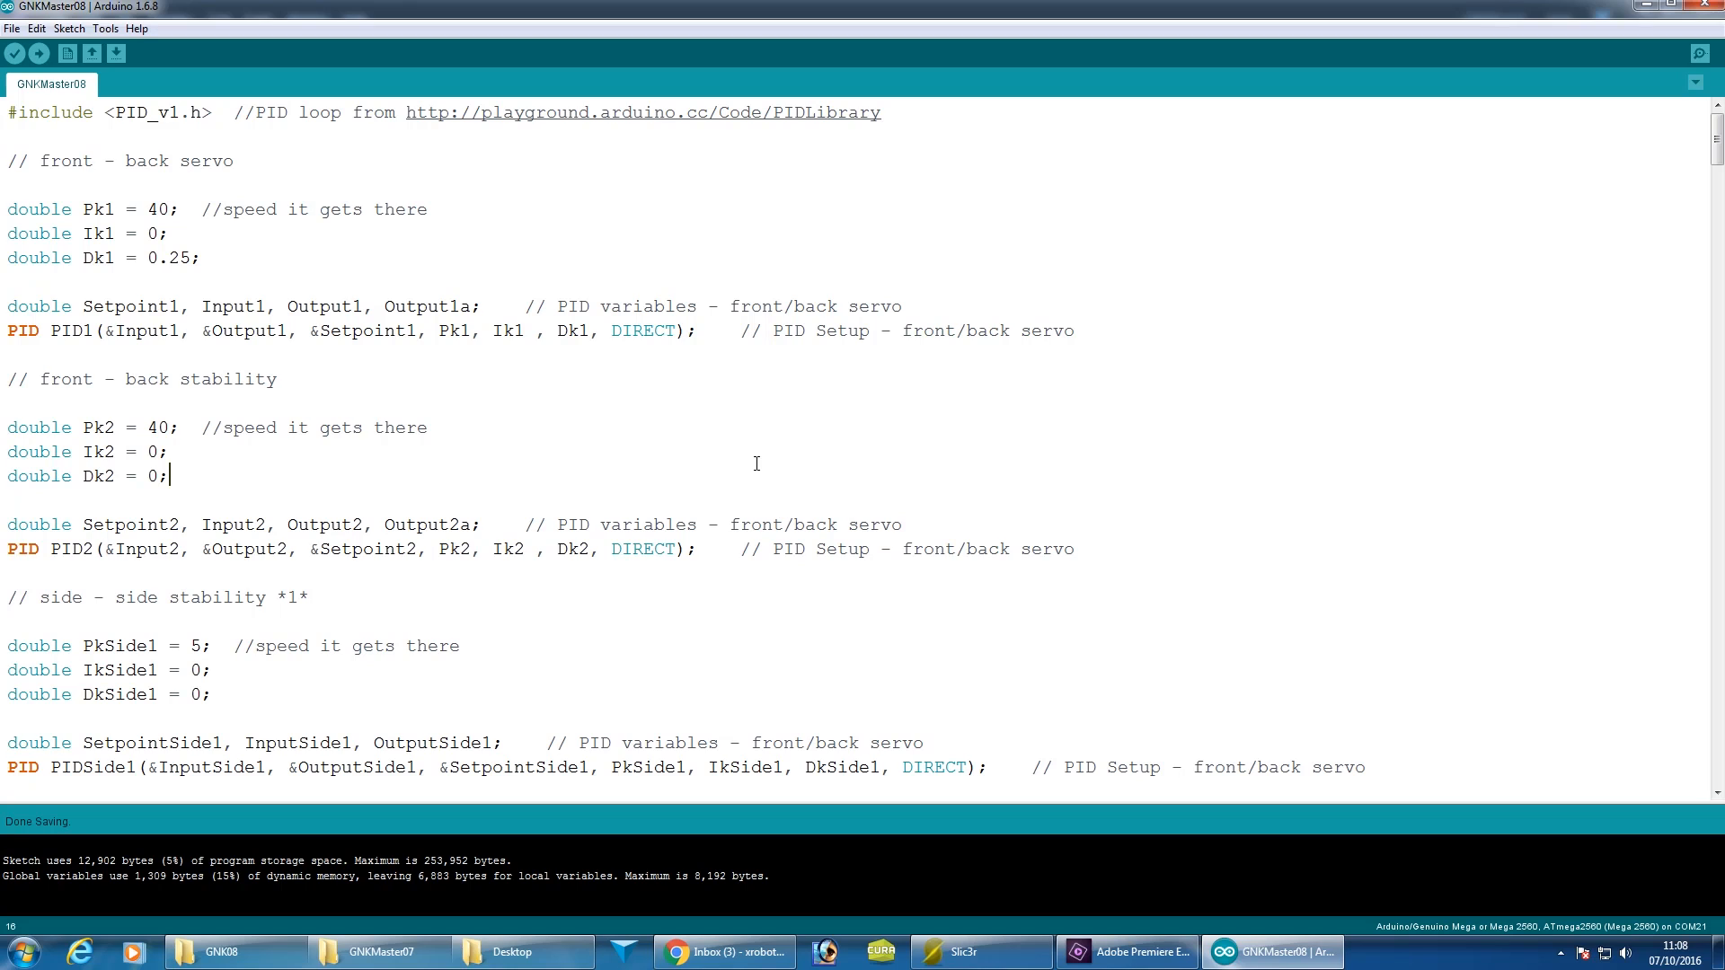
pyautogui.moveTo(233, 492)
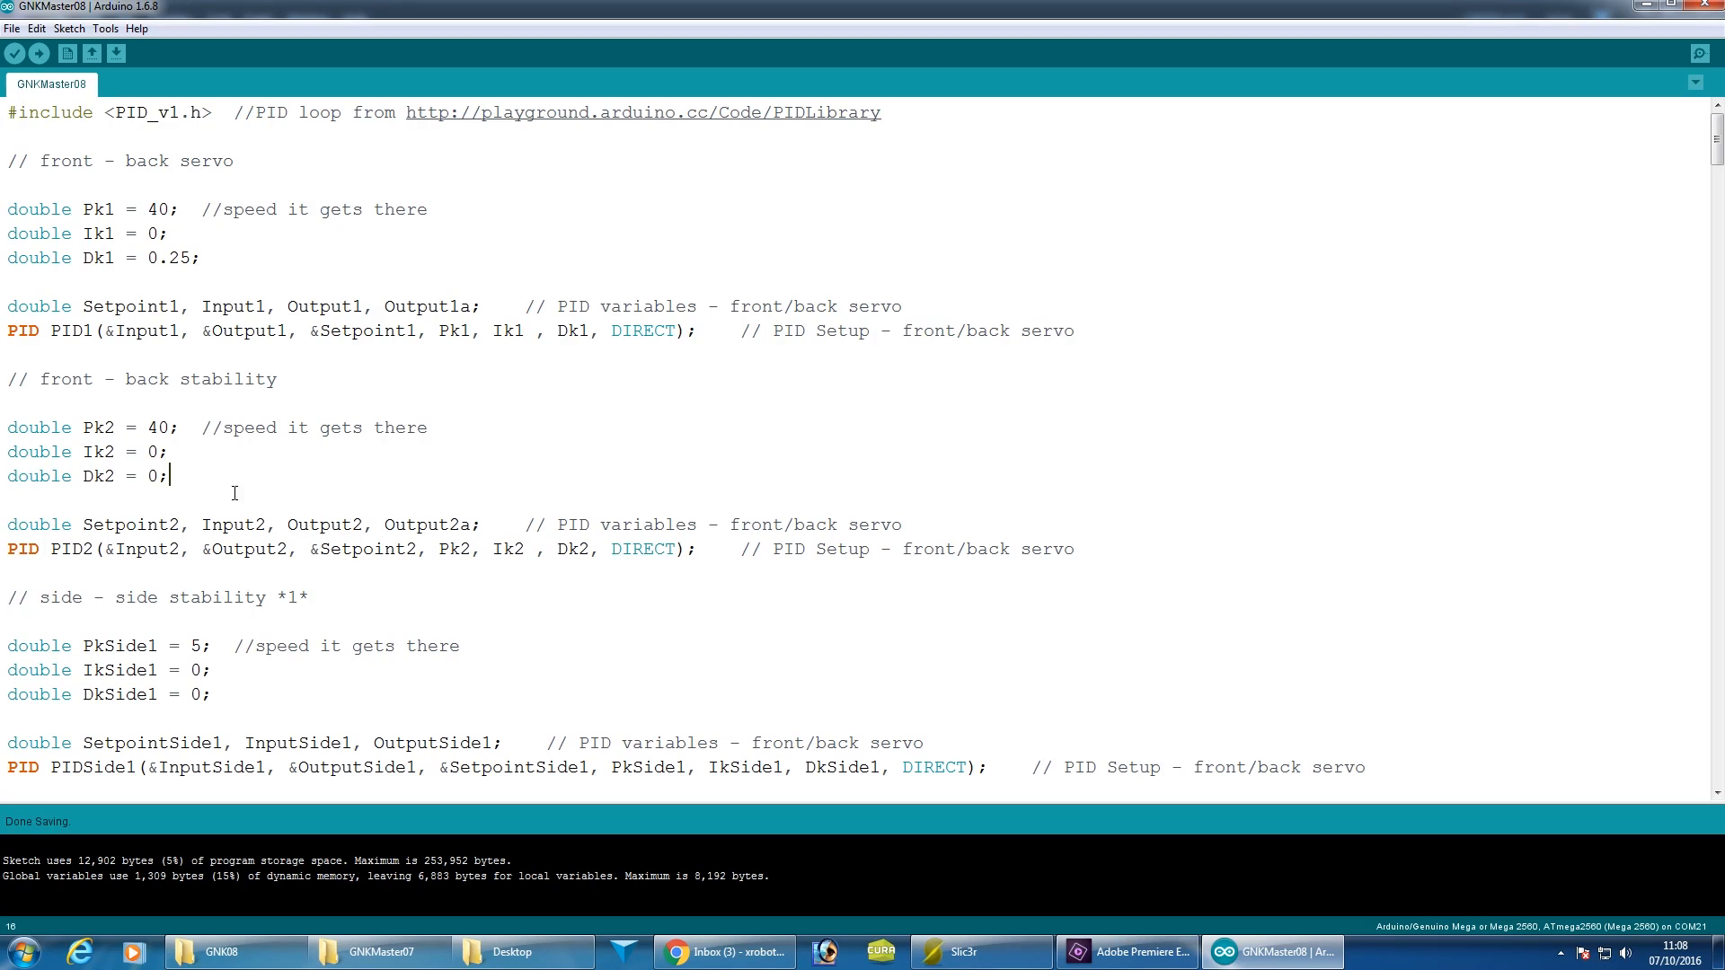
pyautogui.moveTo(209, 474)
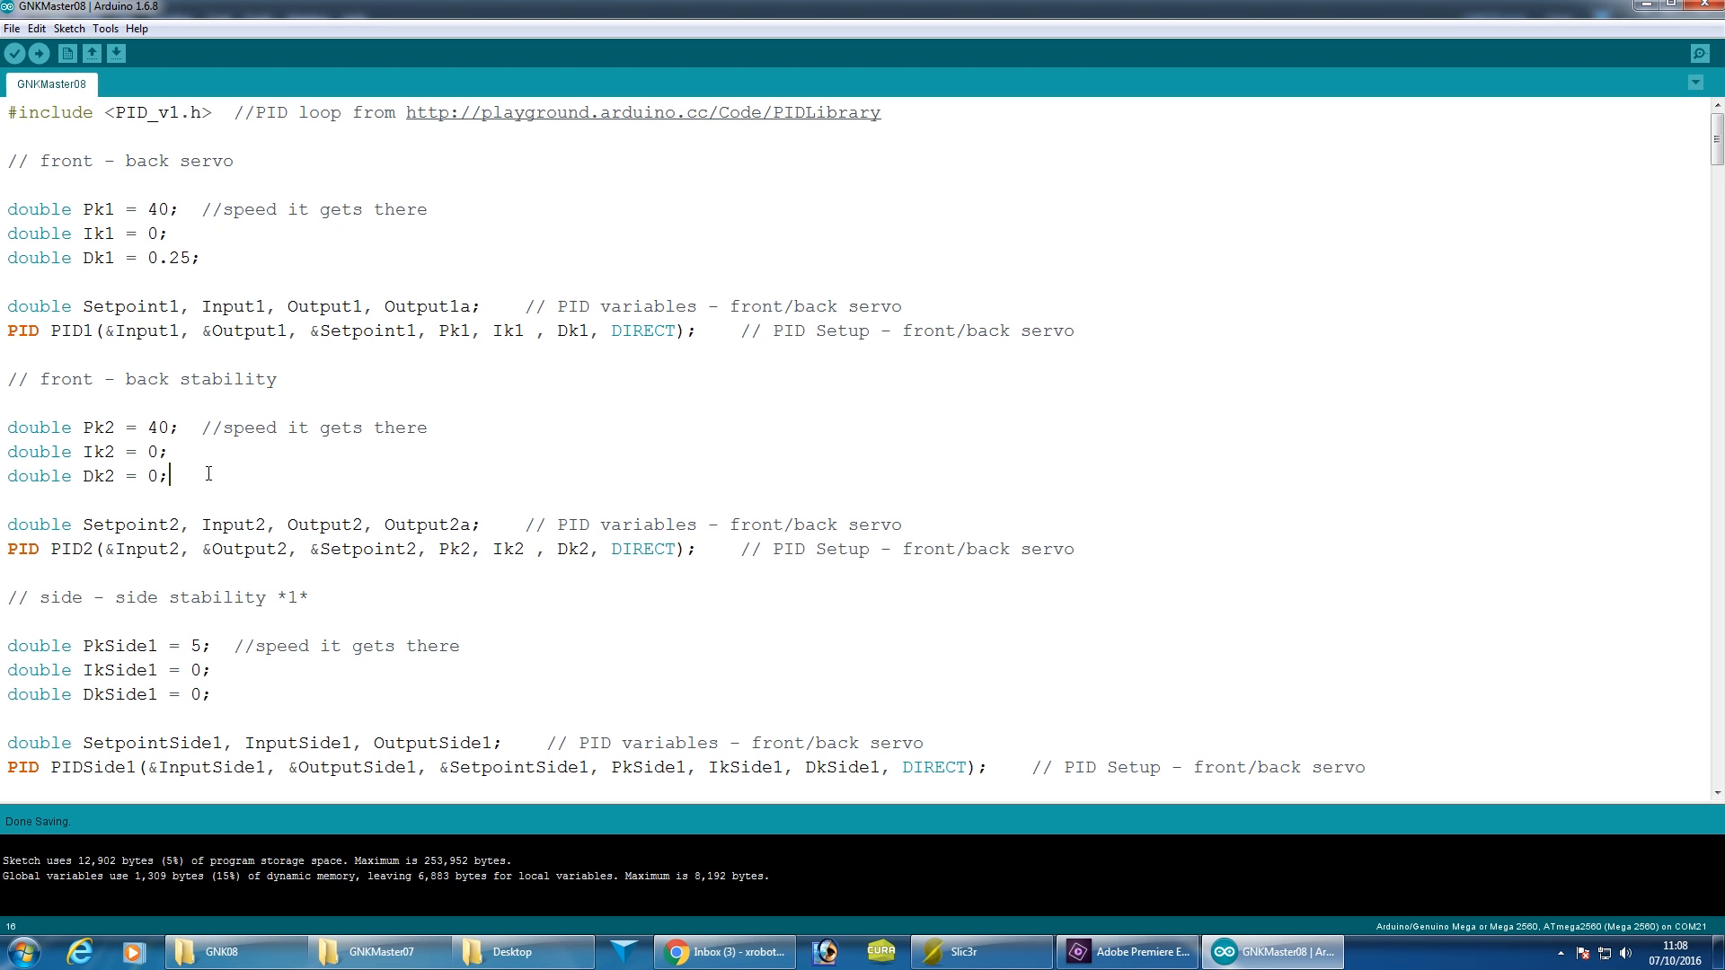
pyautogui.moveTo(342, 451)
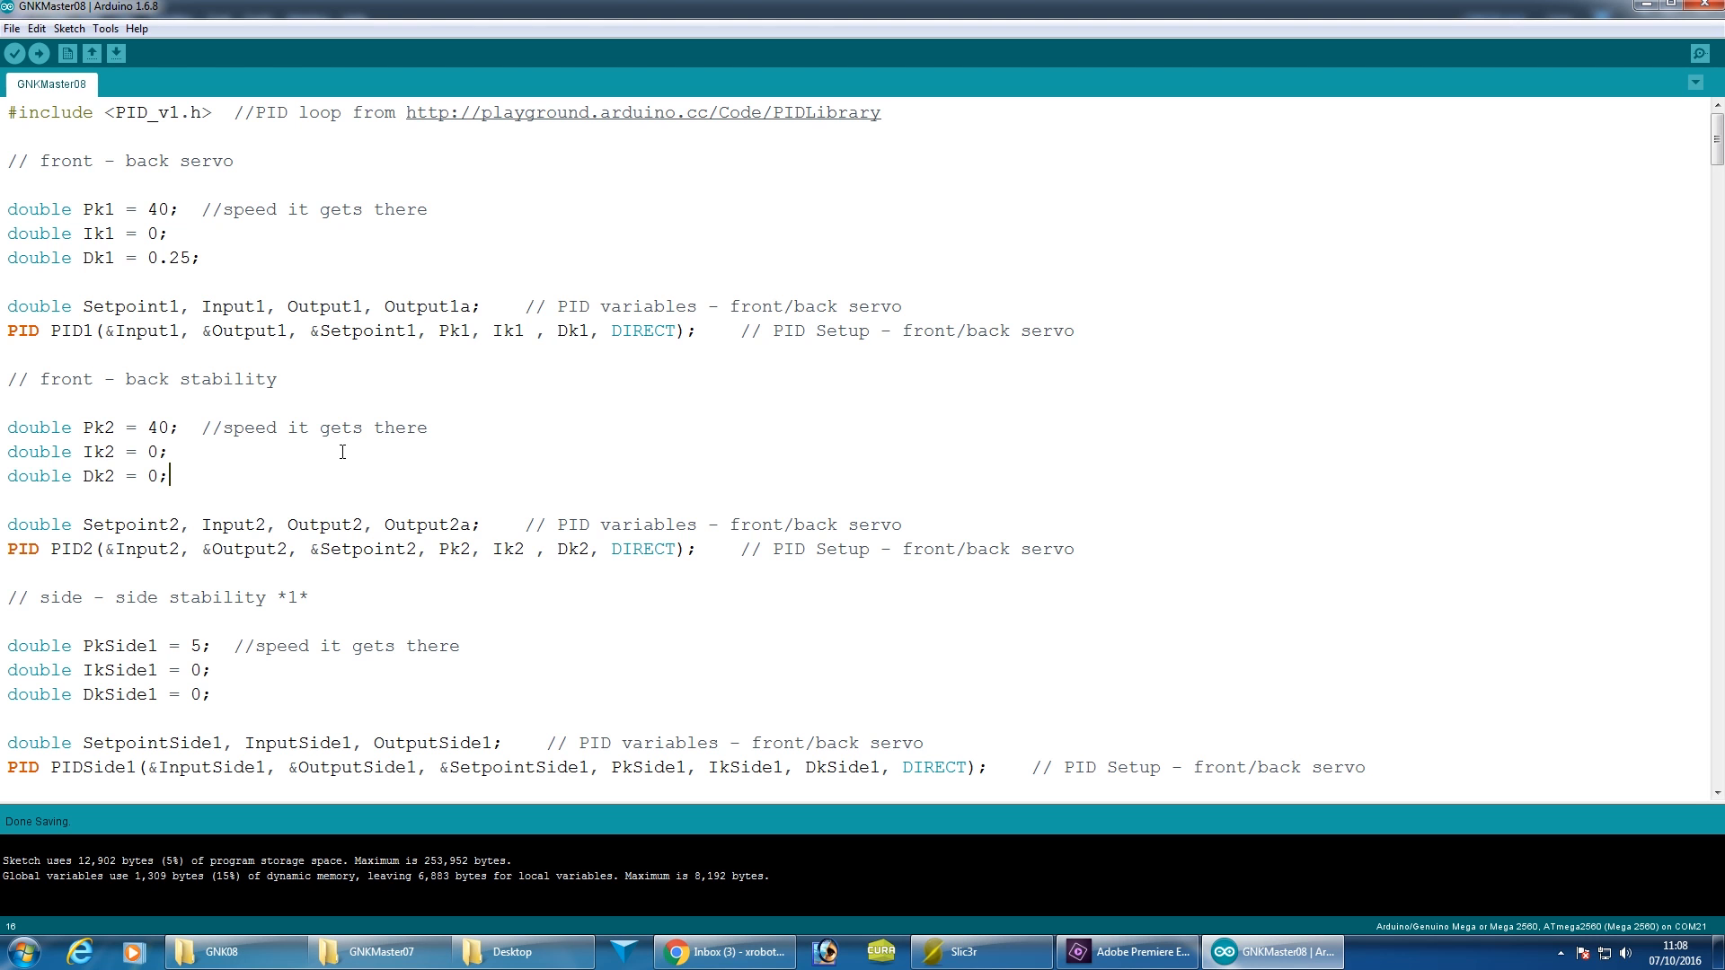
pyautogui.scroll(-3)
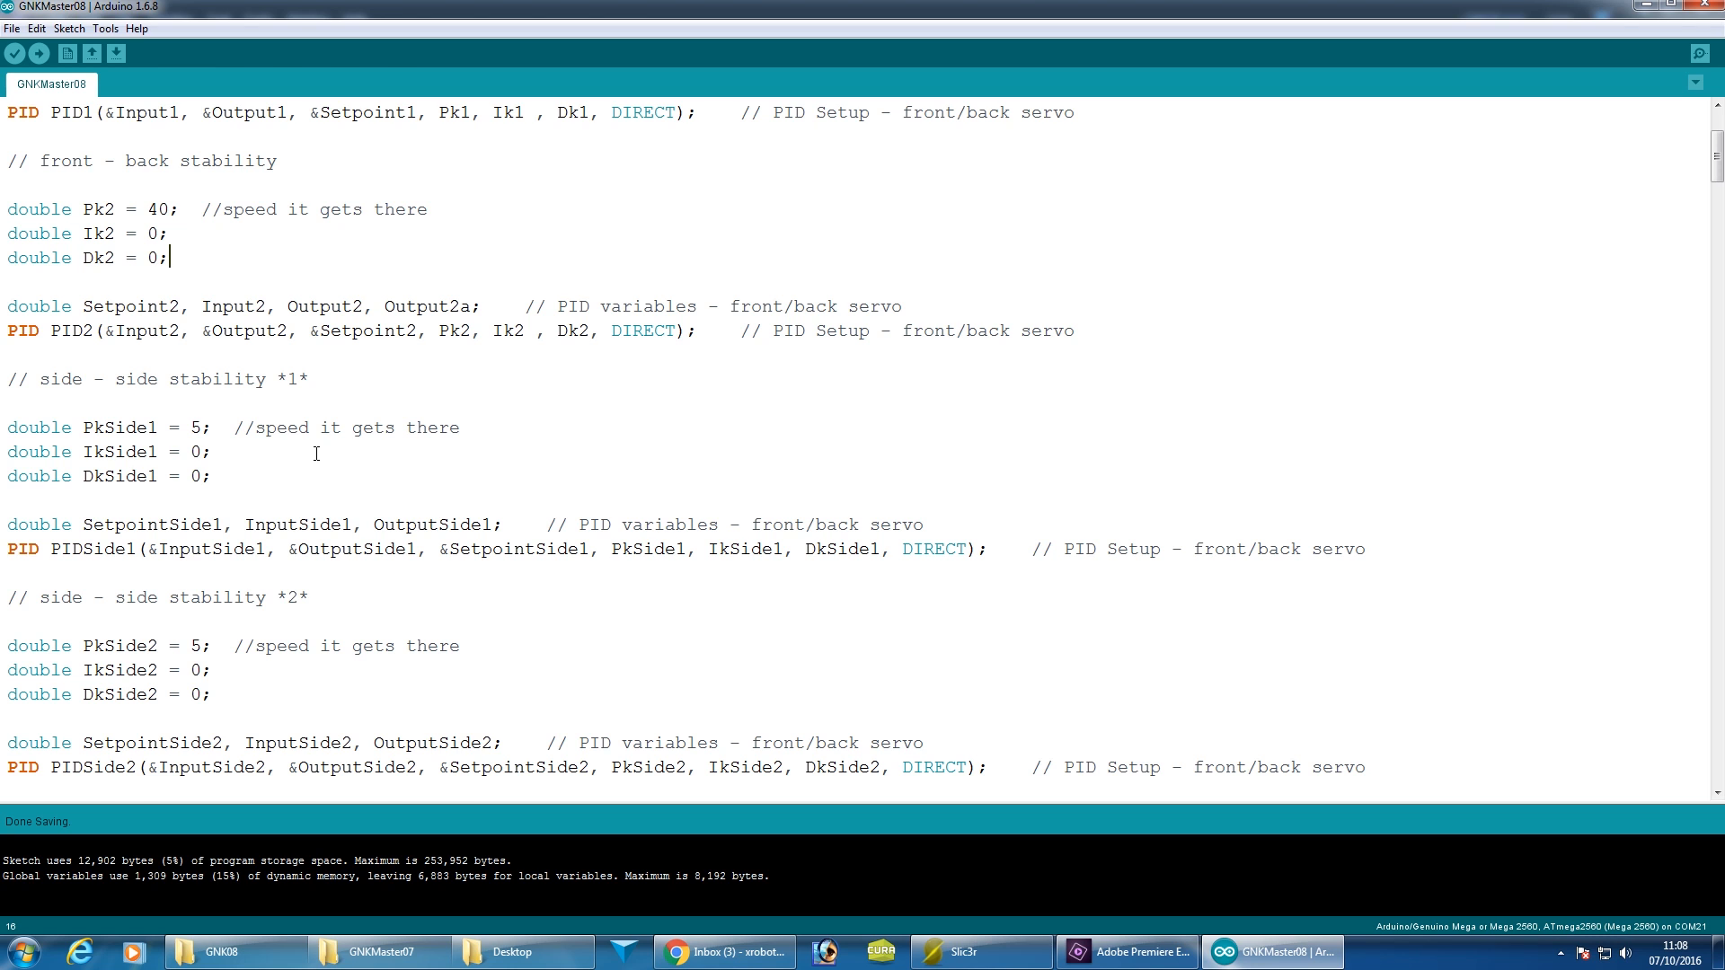
pyautogui.scroll(-3)
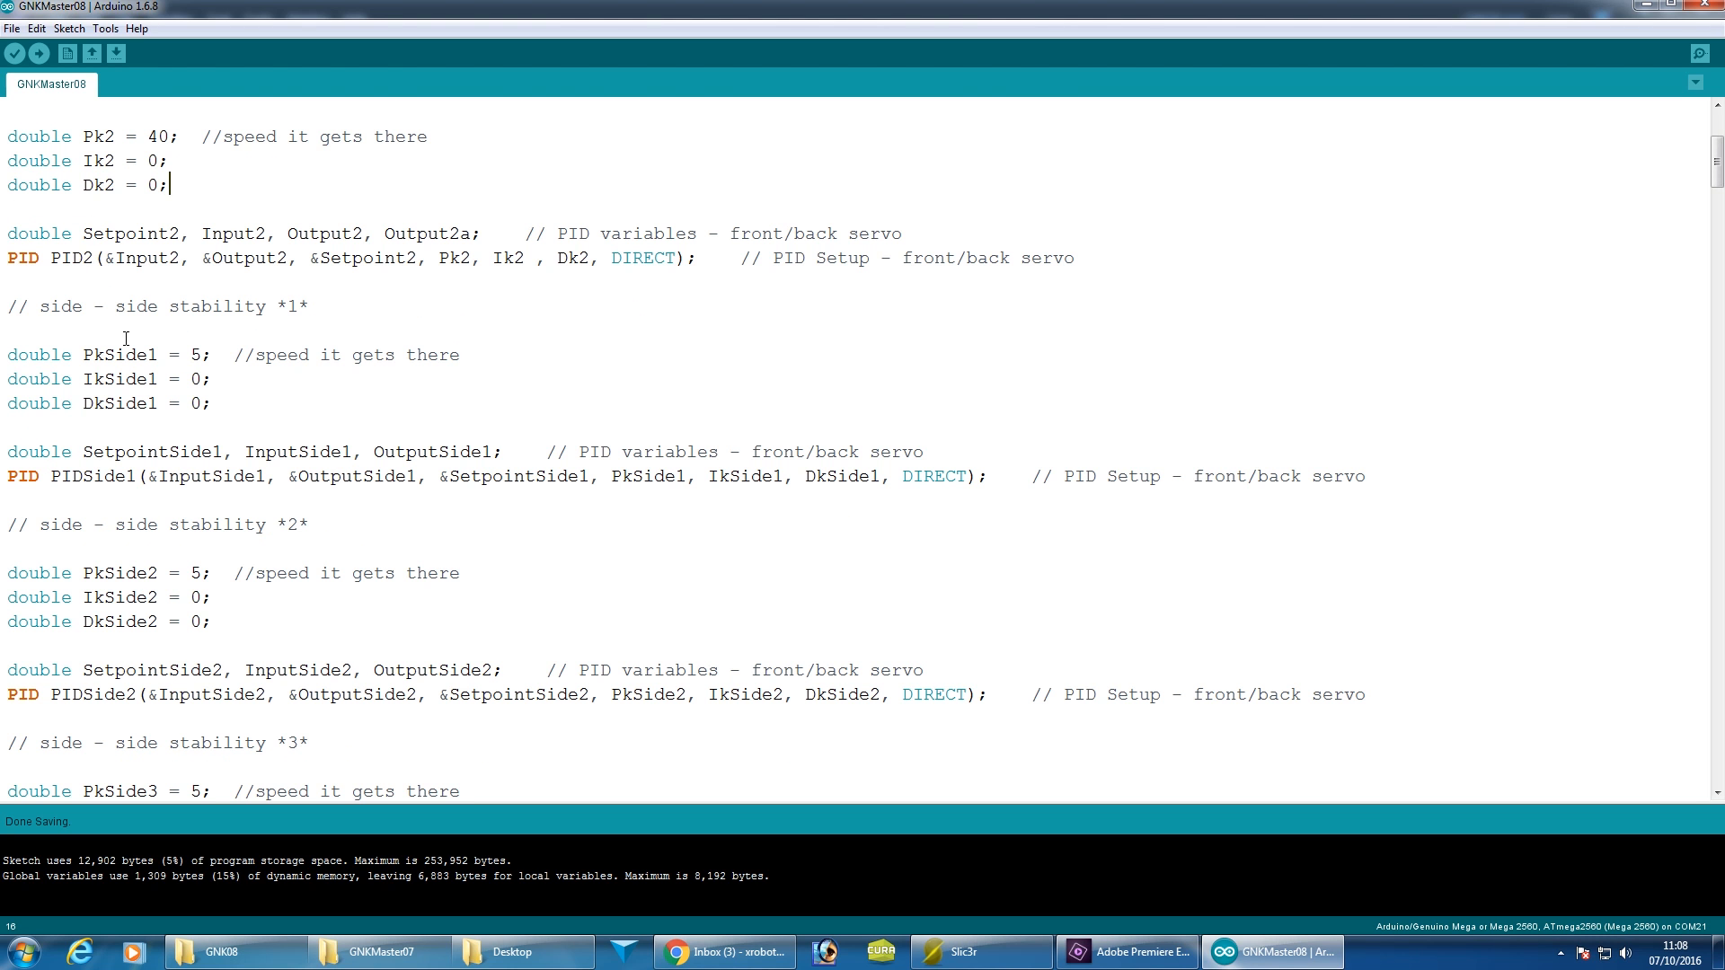
pyautogui.scroll(-3)
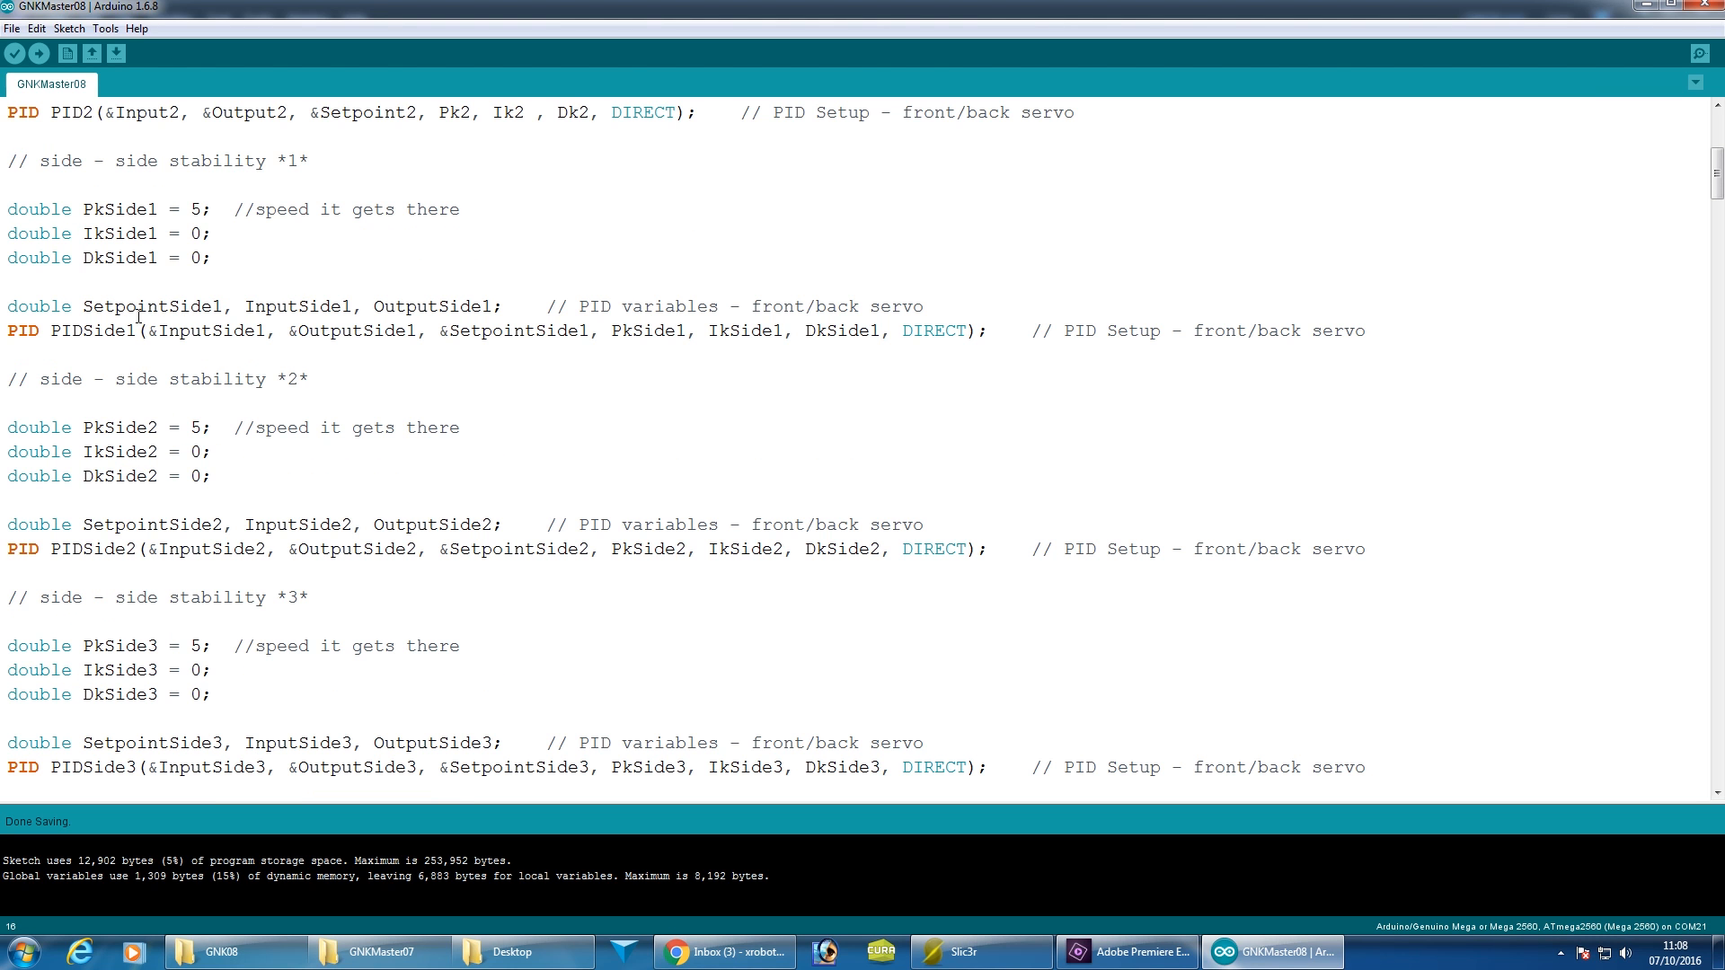
pyautogui.moveTo(0, 550); pyautogui.dragTo(160, 549)
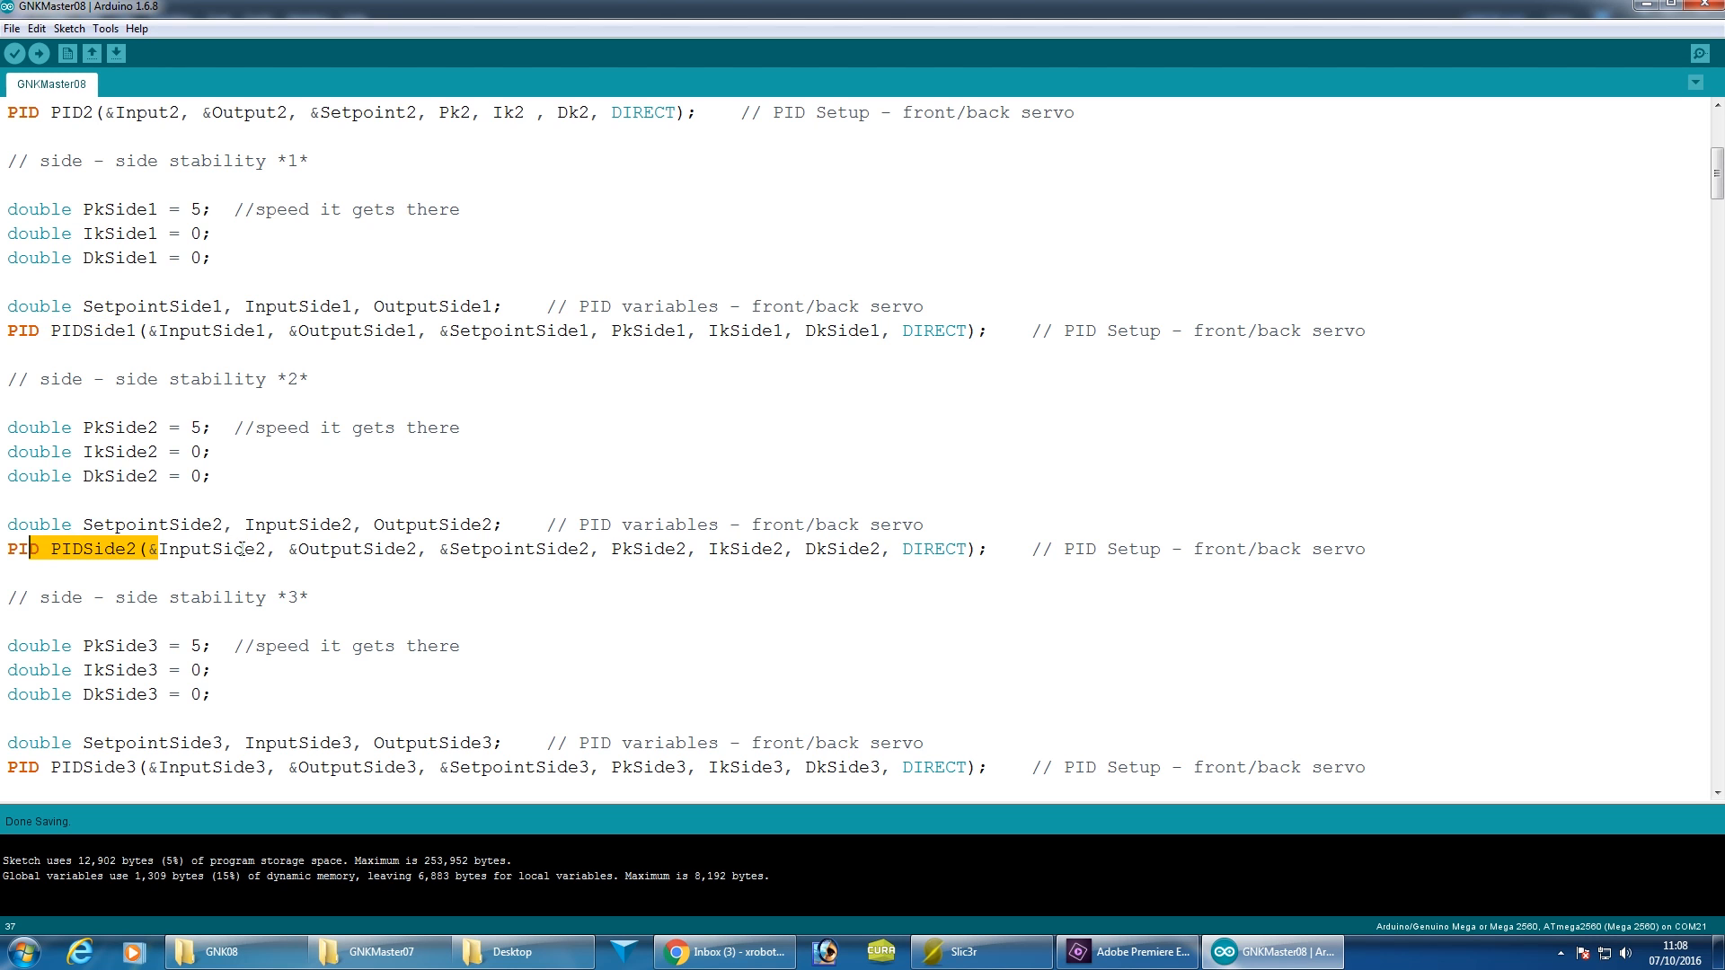
pyautogui.scroll(-3)
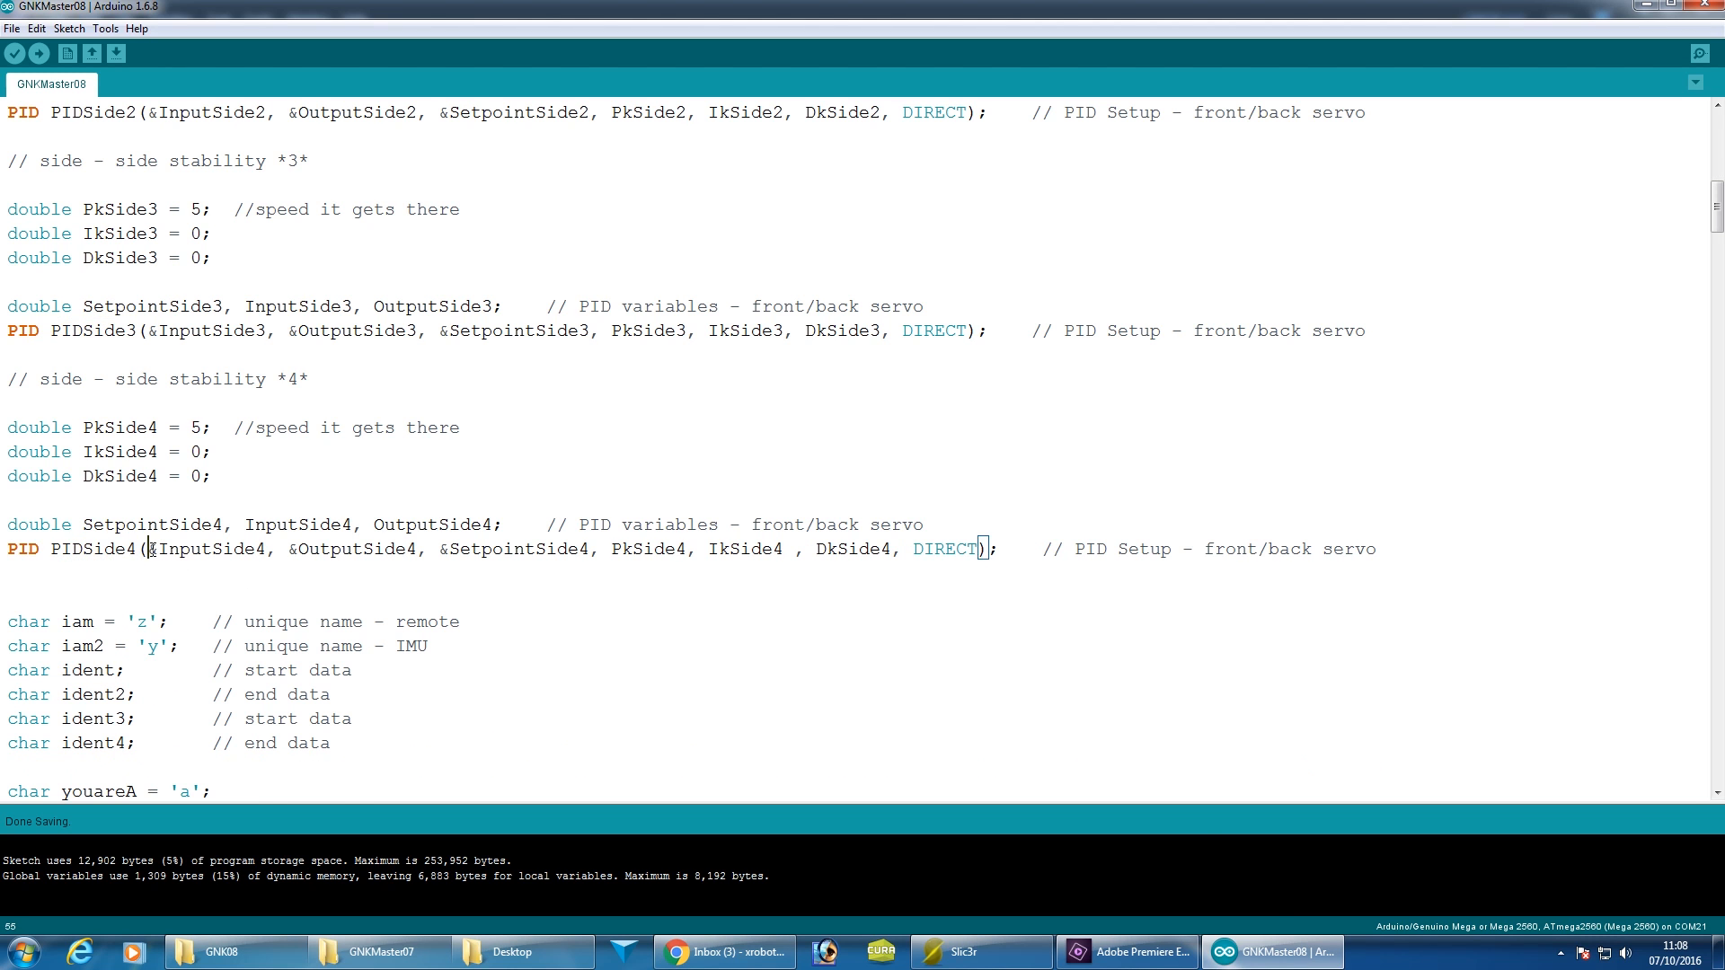
pyautogui.scroll(-3)
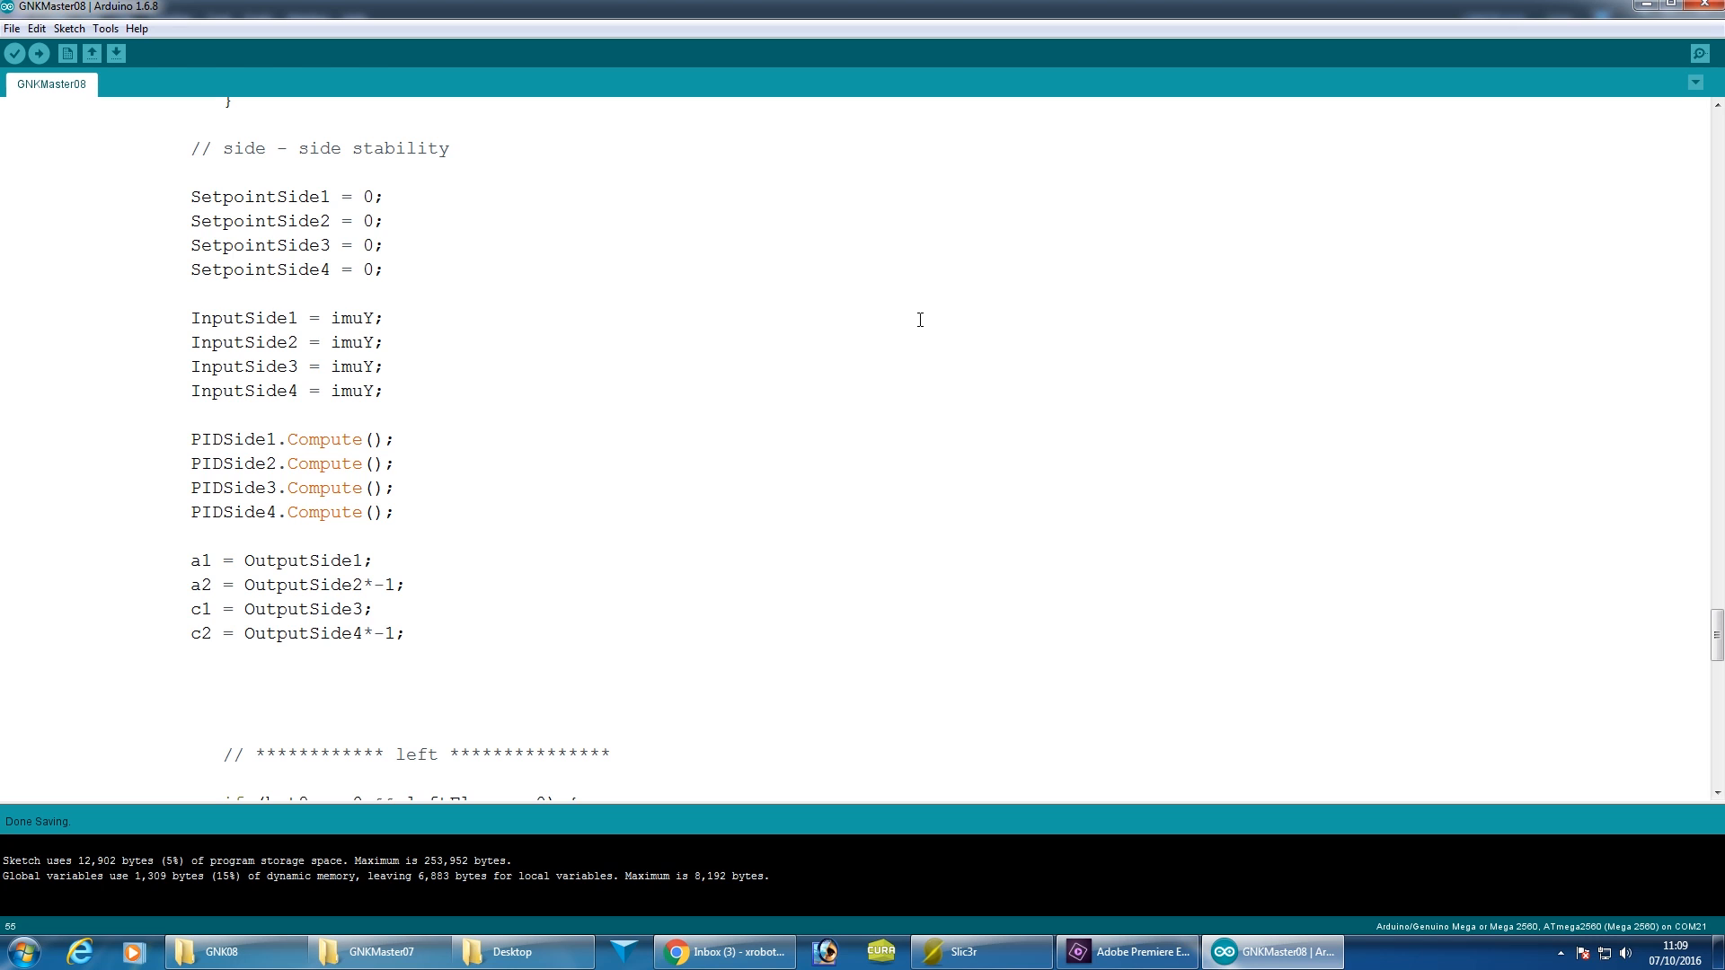
pyautogui.moveTo(287, 196); pyautogui.dragTo(383, 269)
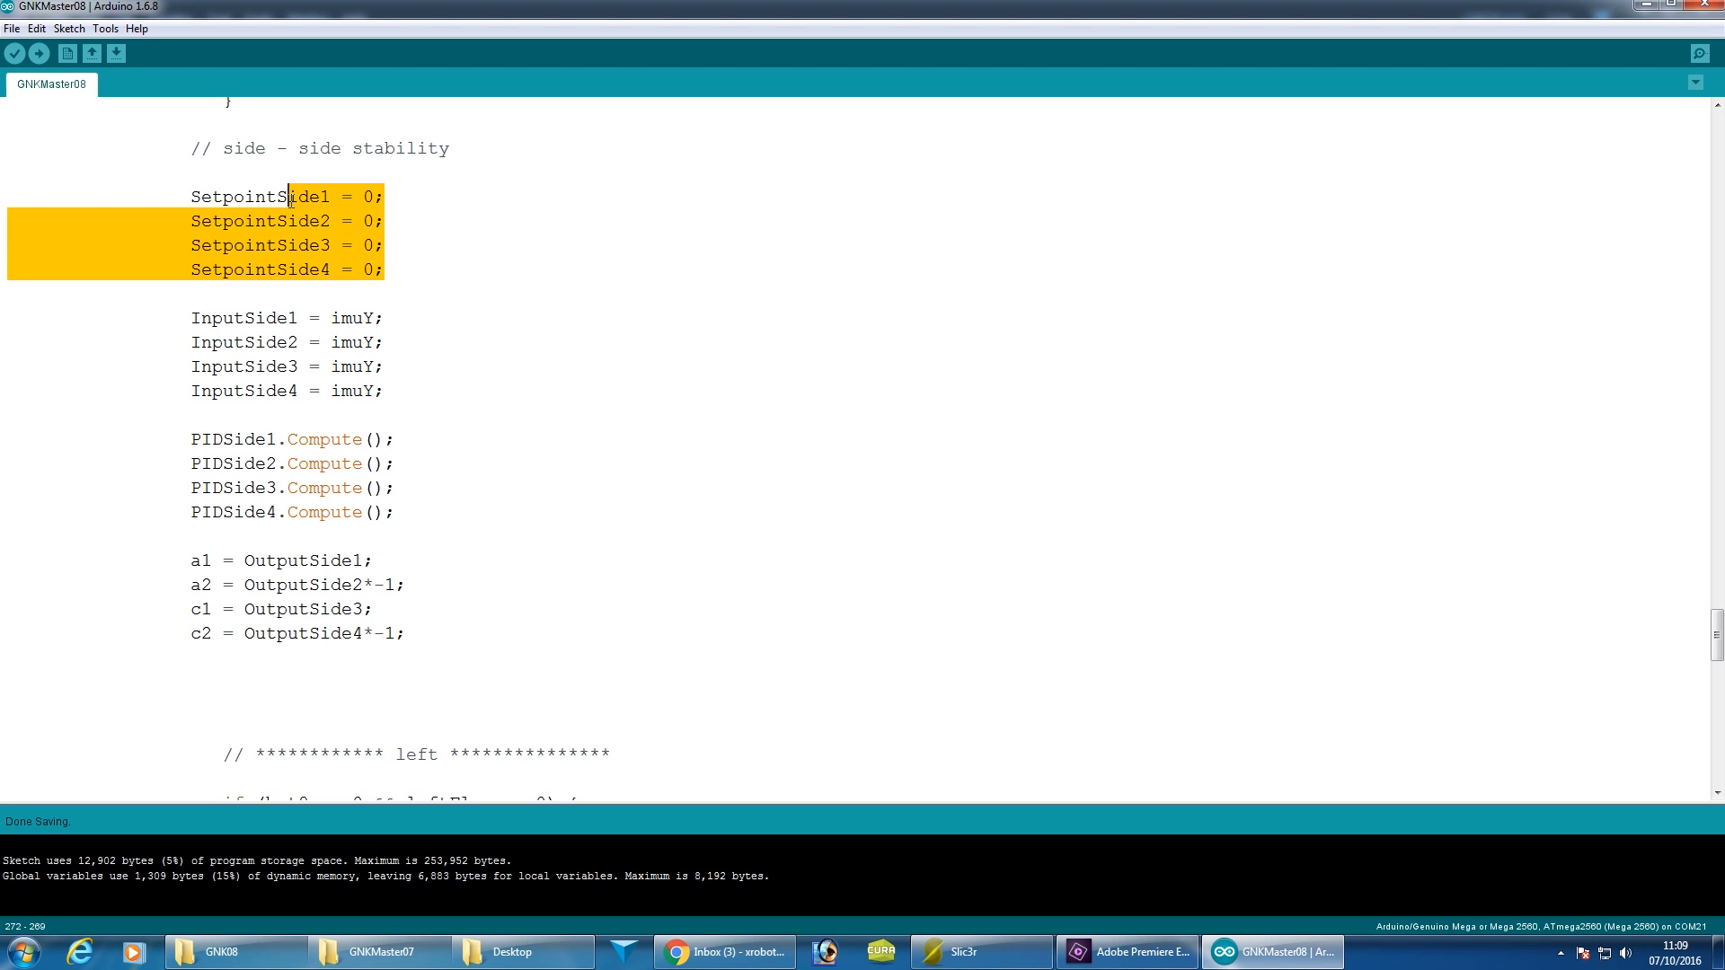
pyautogui.click(464, 205)
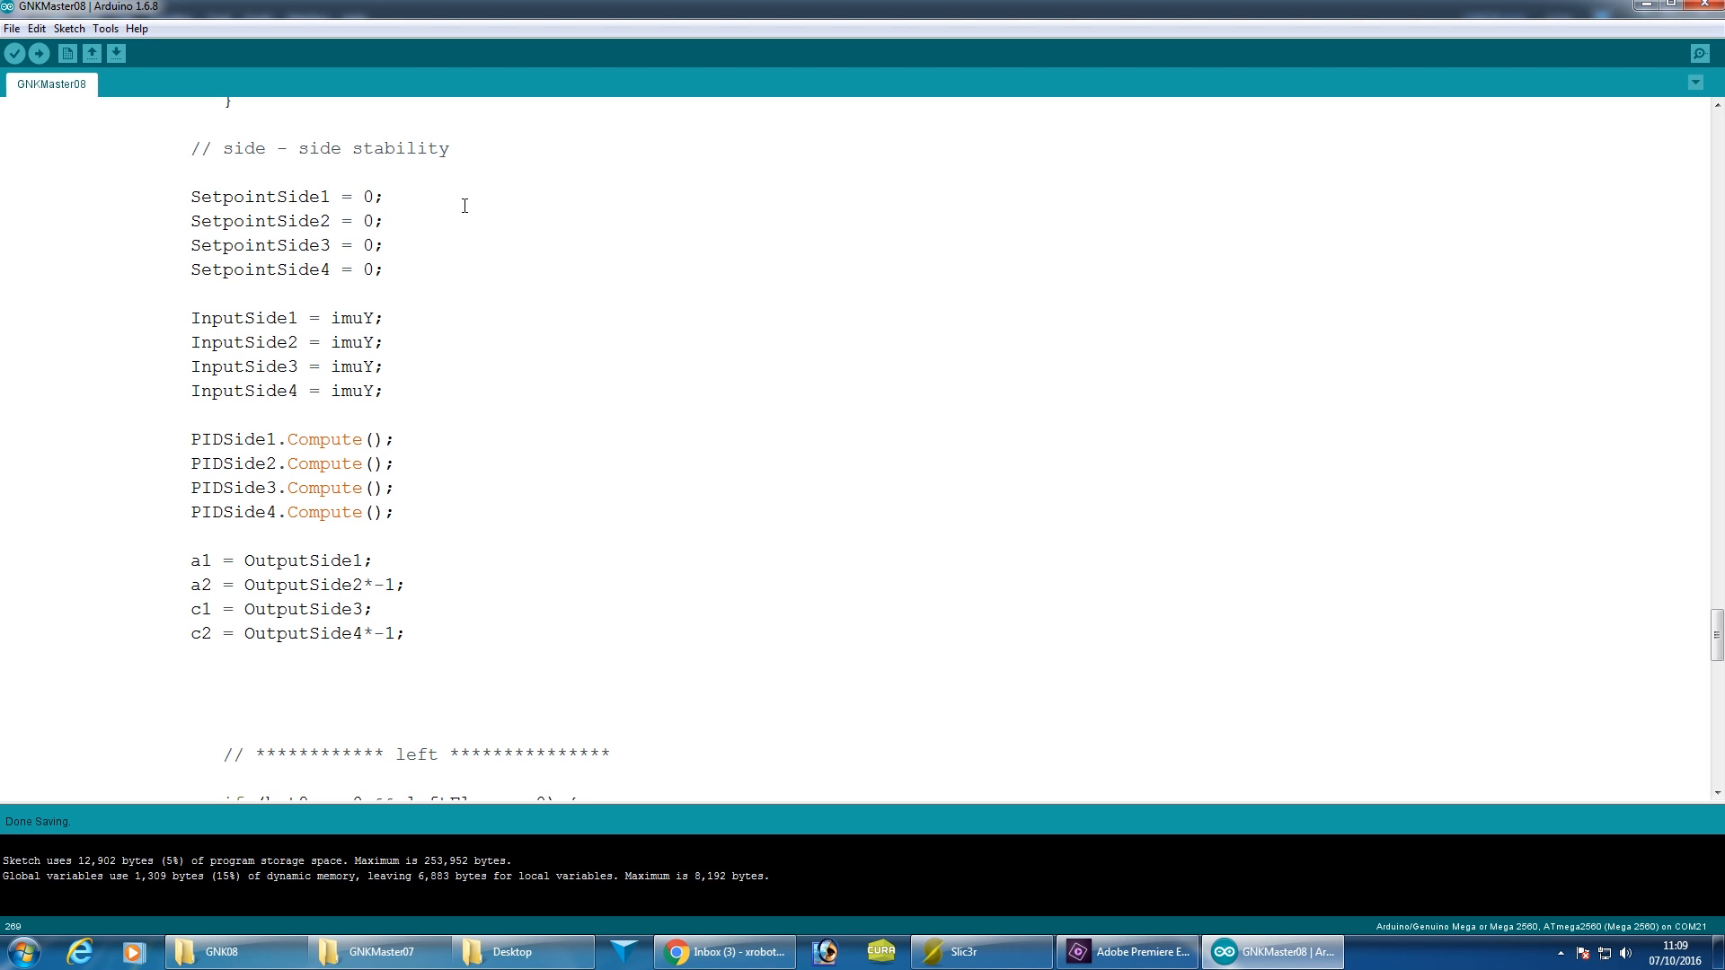
pyautogui.moveTo(259, 318); pyautogui.dragTo(385, 390)
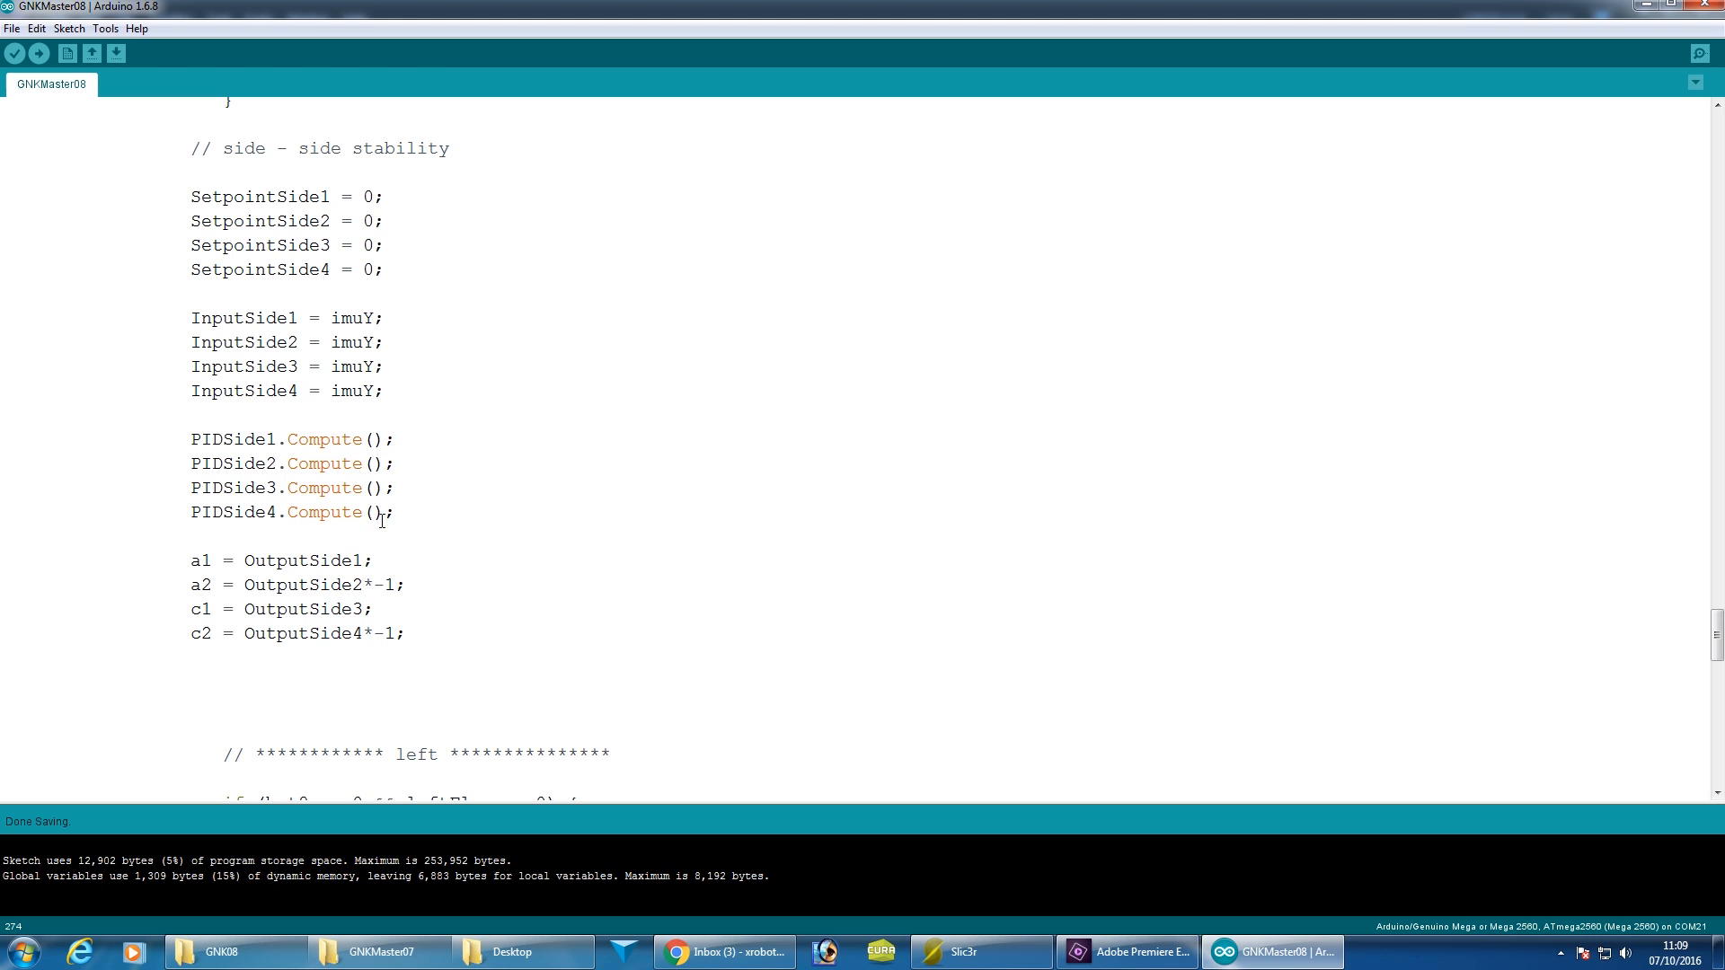
pyautogui.moveTo(401, 586)
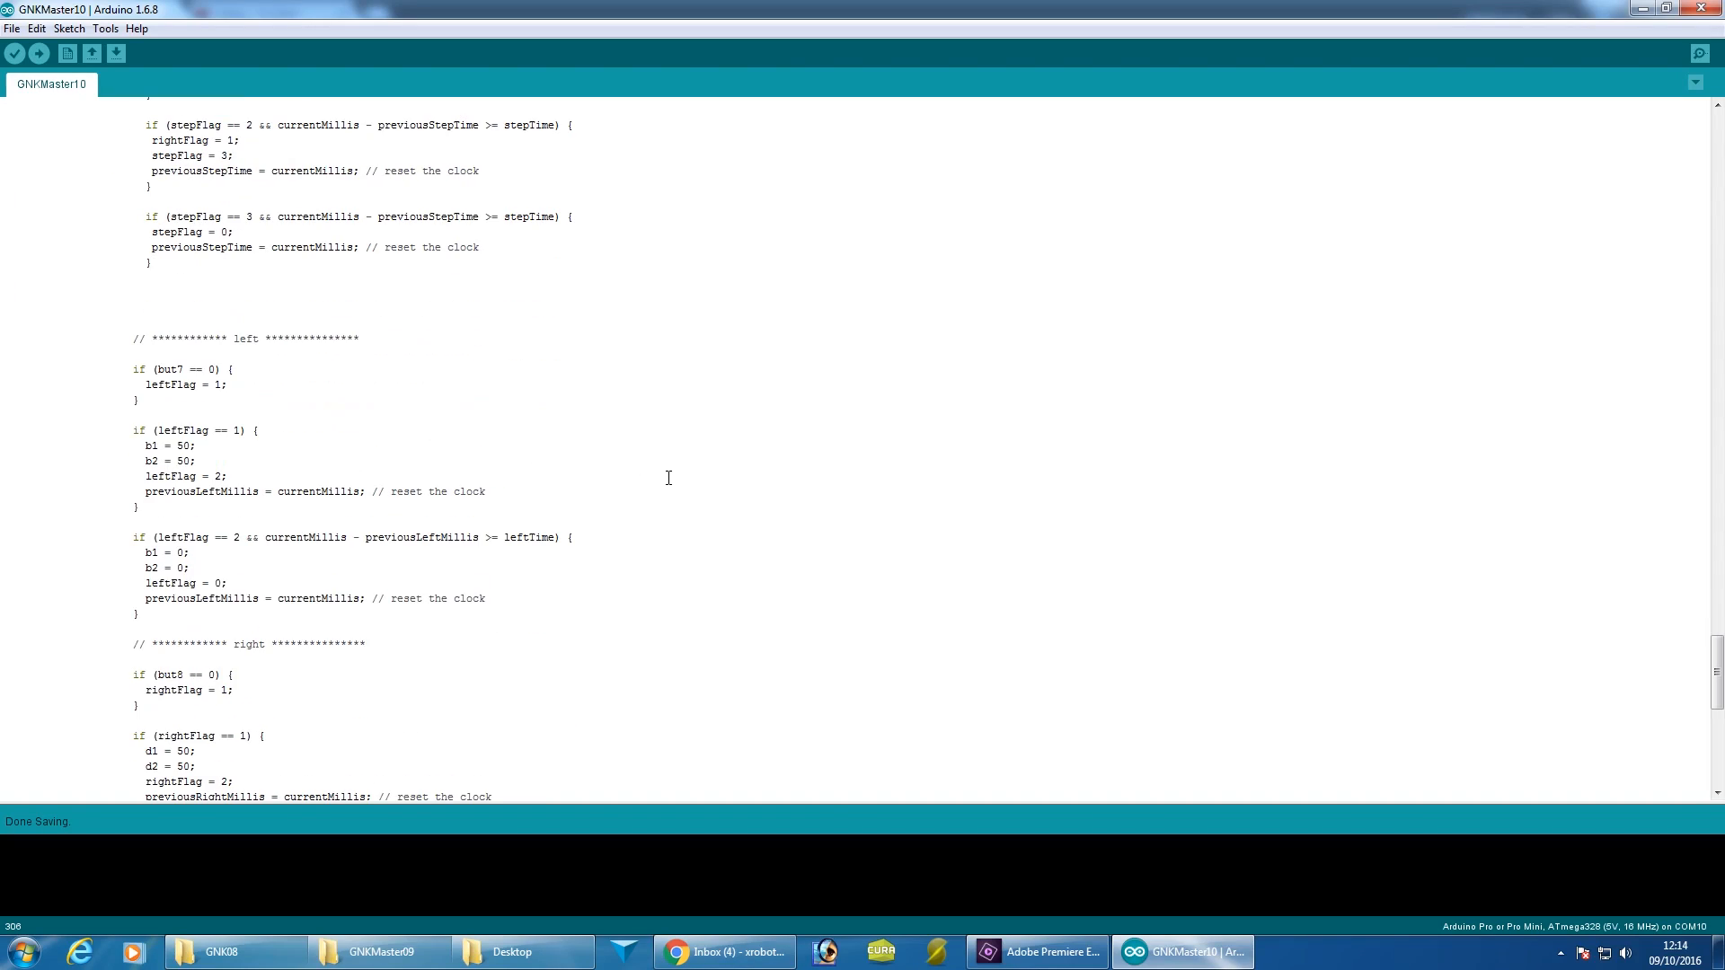
pyautogui.moveTo(5, 336); pyautogui.dragTo(486, 598)
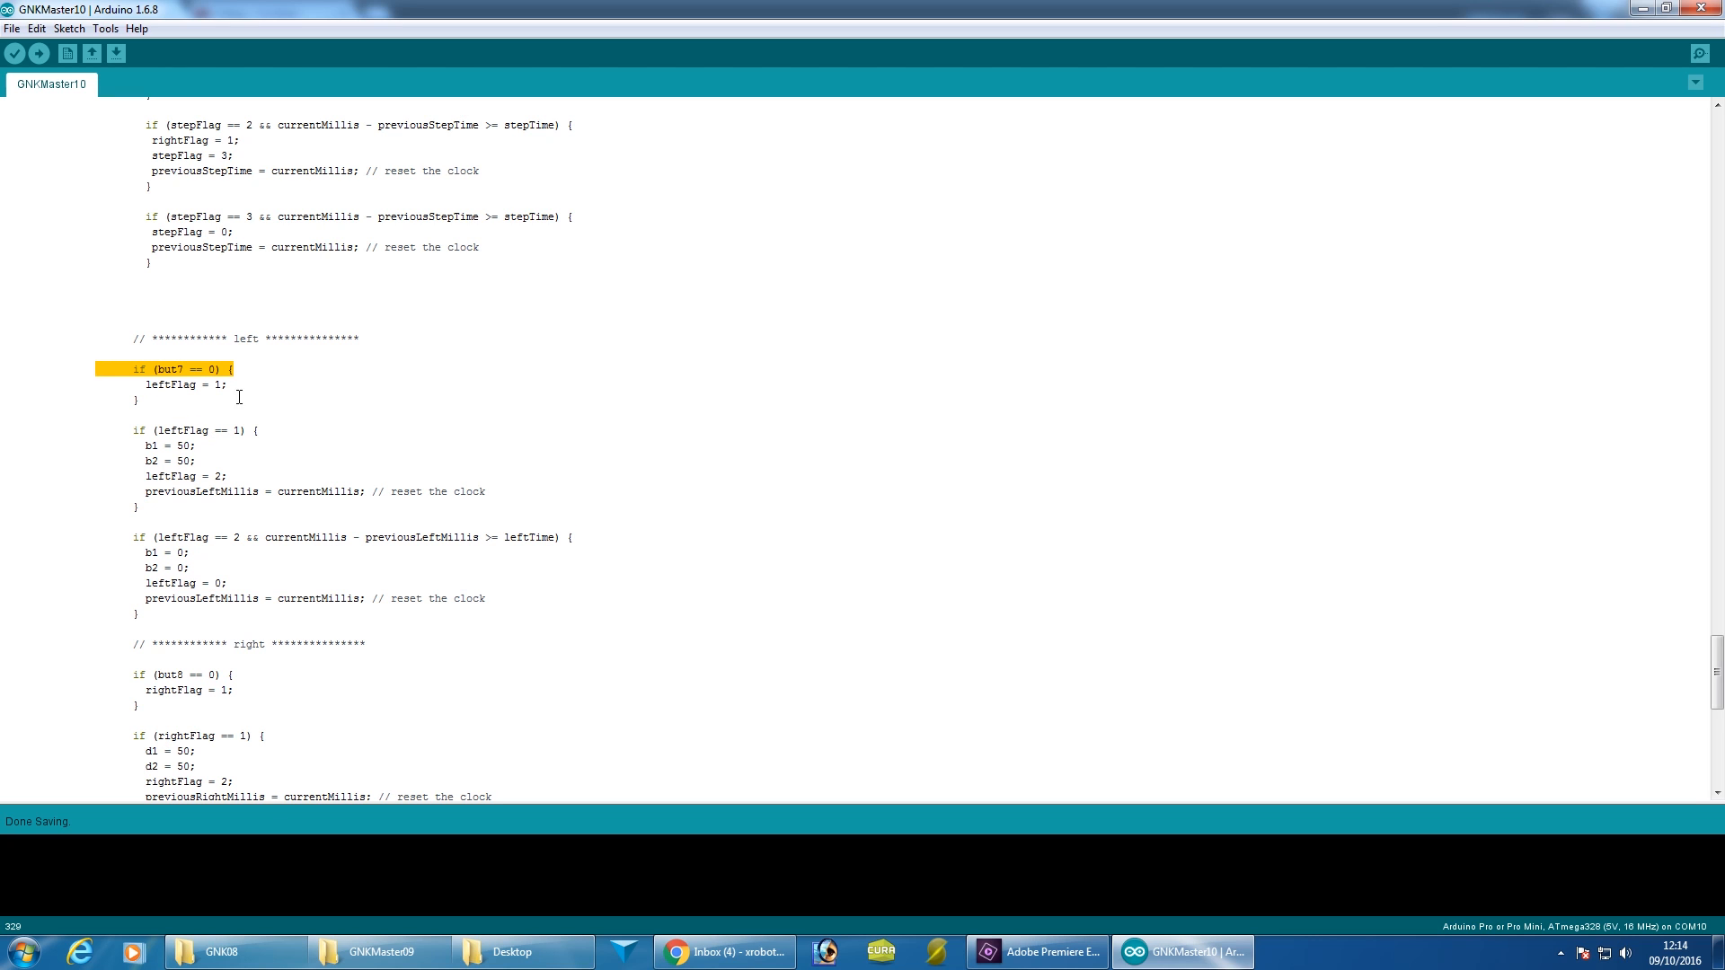
pyautogui.moveTo(415, 488)
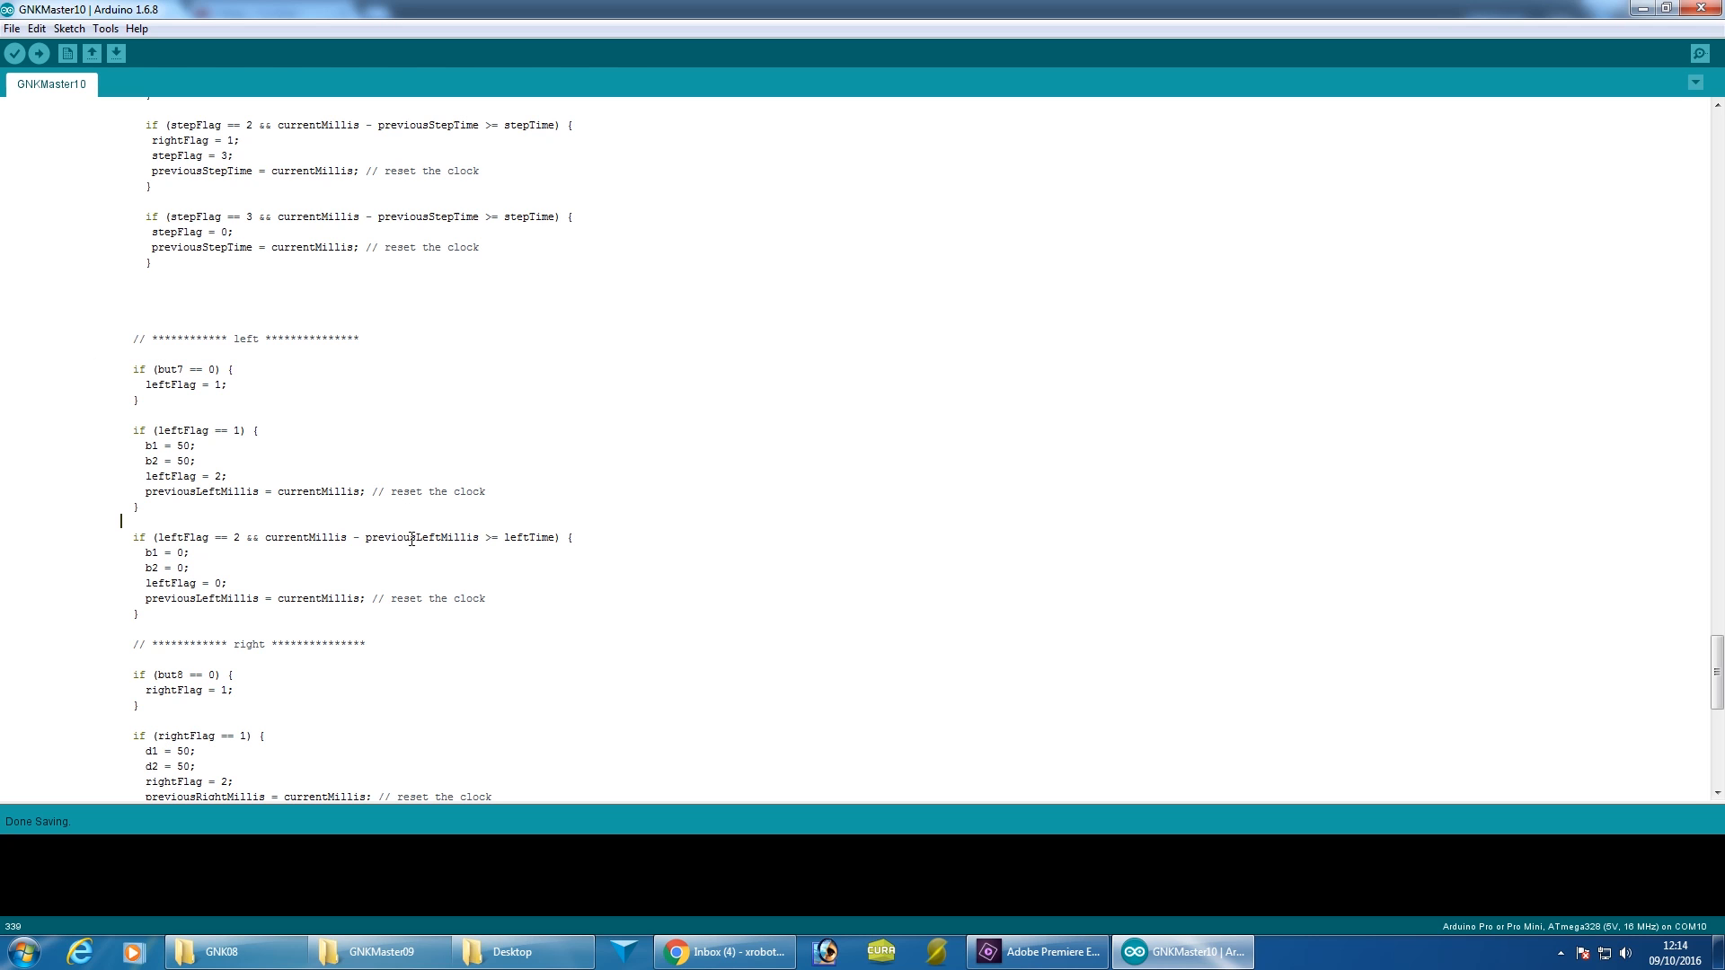
pyautogui.doubleClick(423, 538)
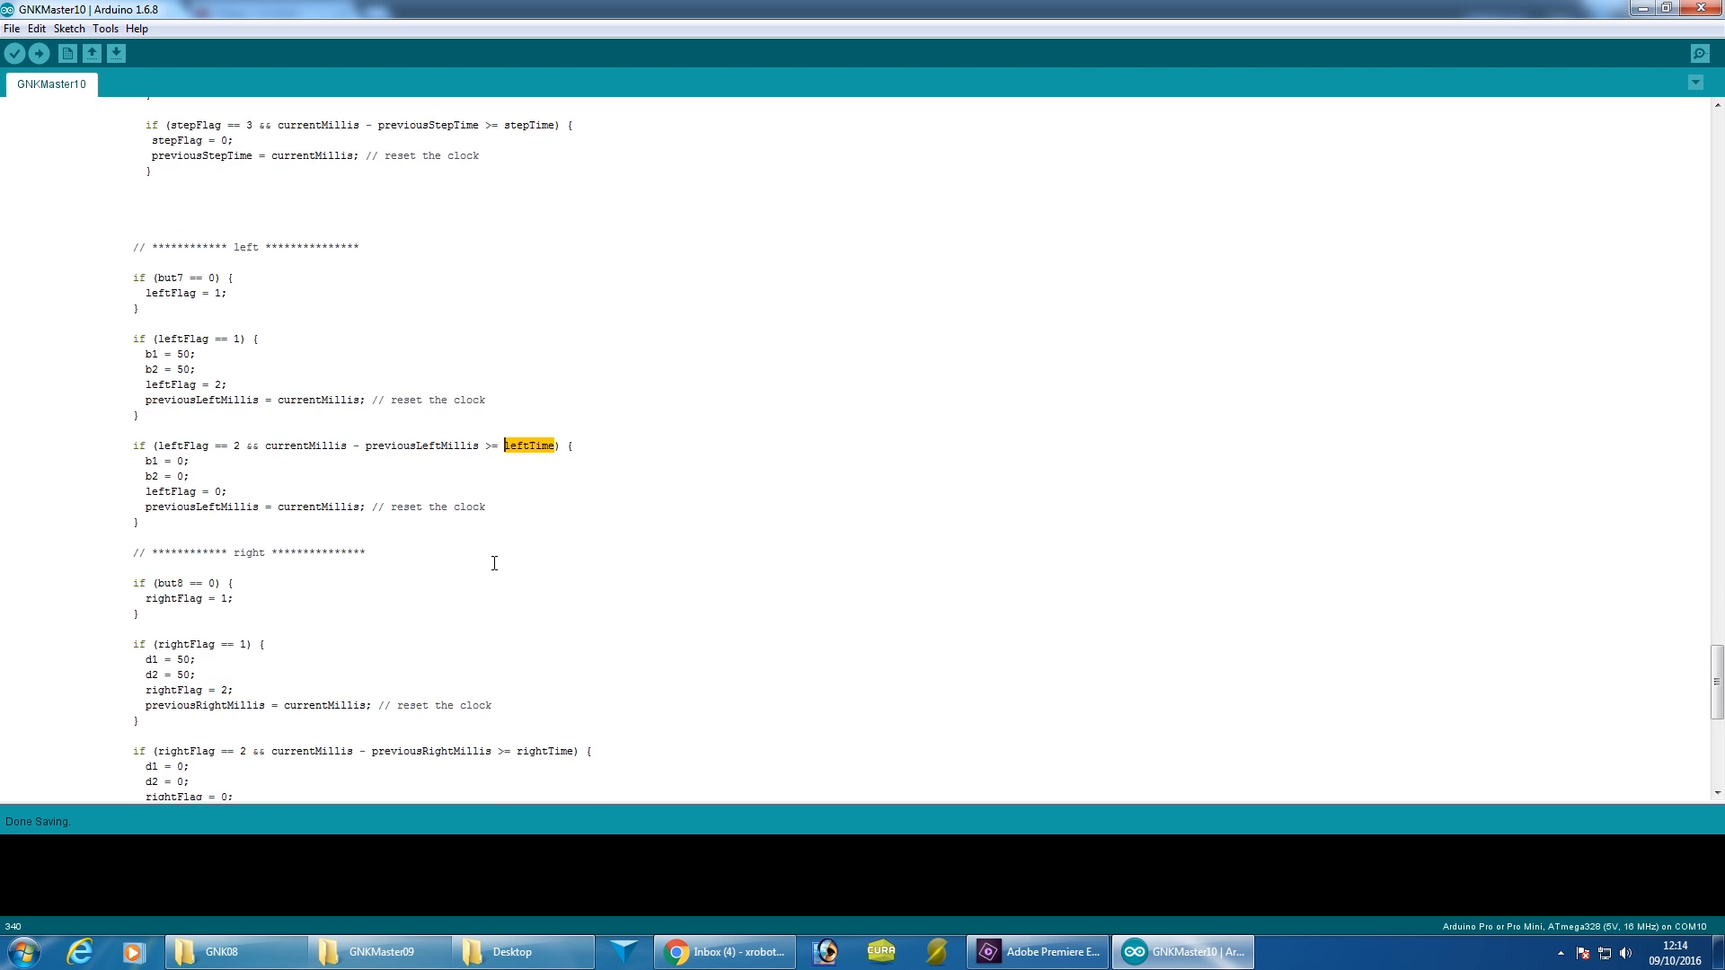
pyautogui.scroll(-3)
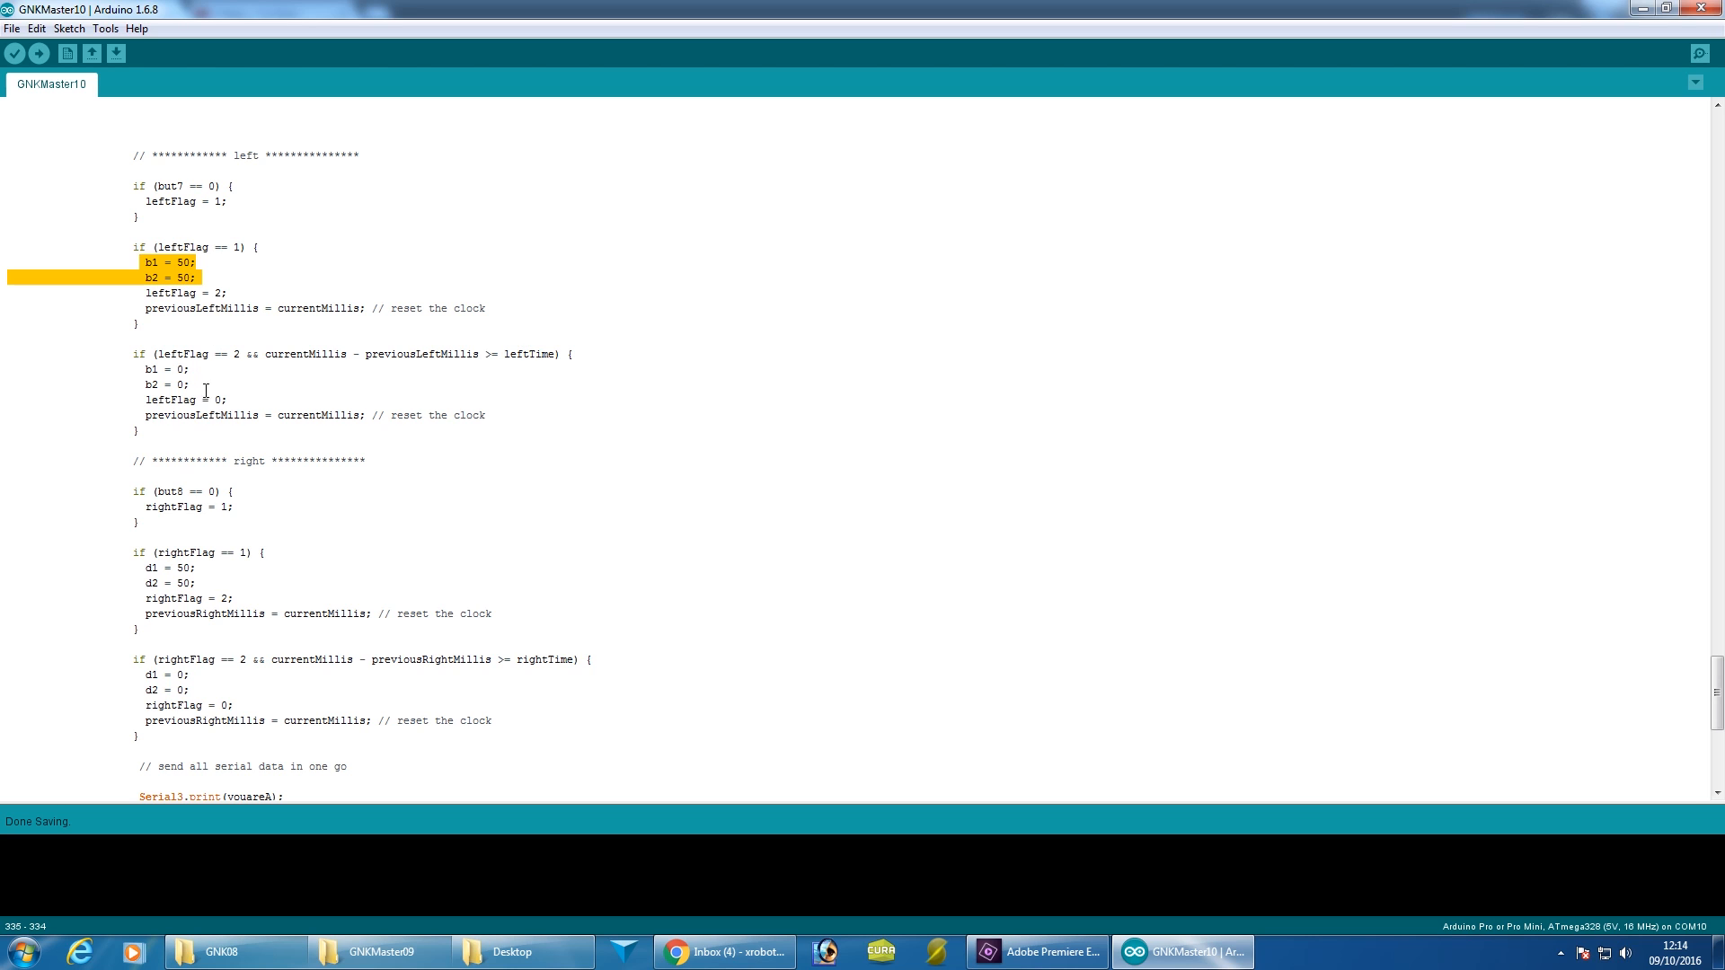
pyautogui.click(288, 475)
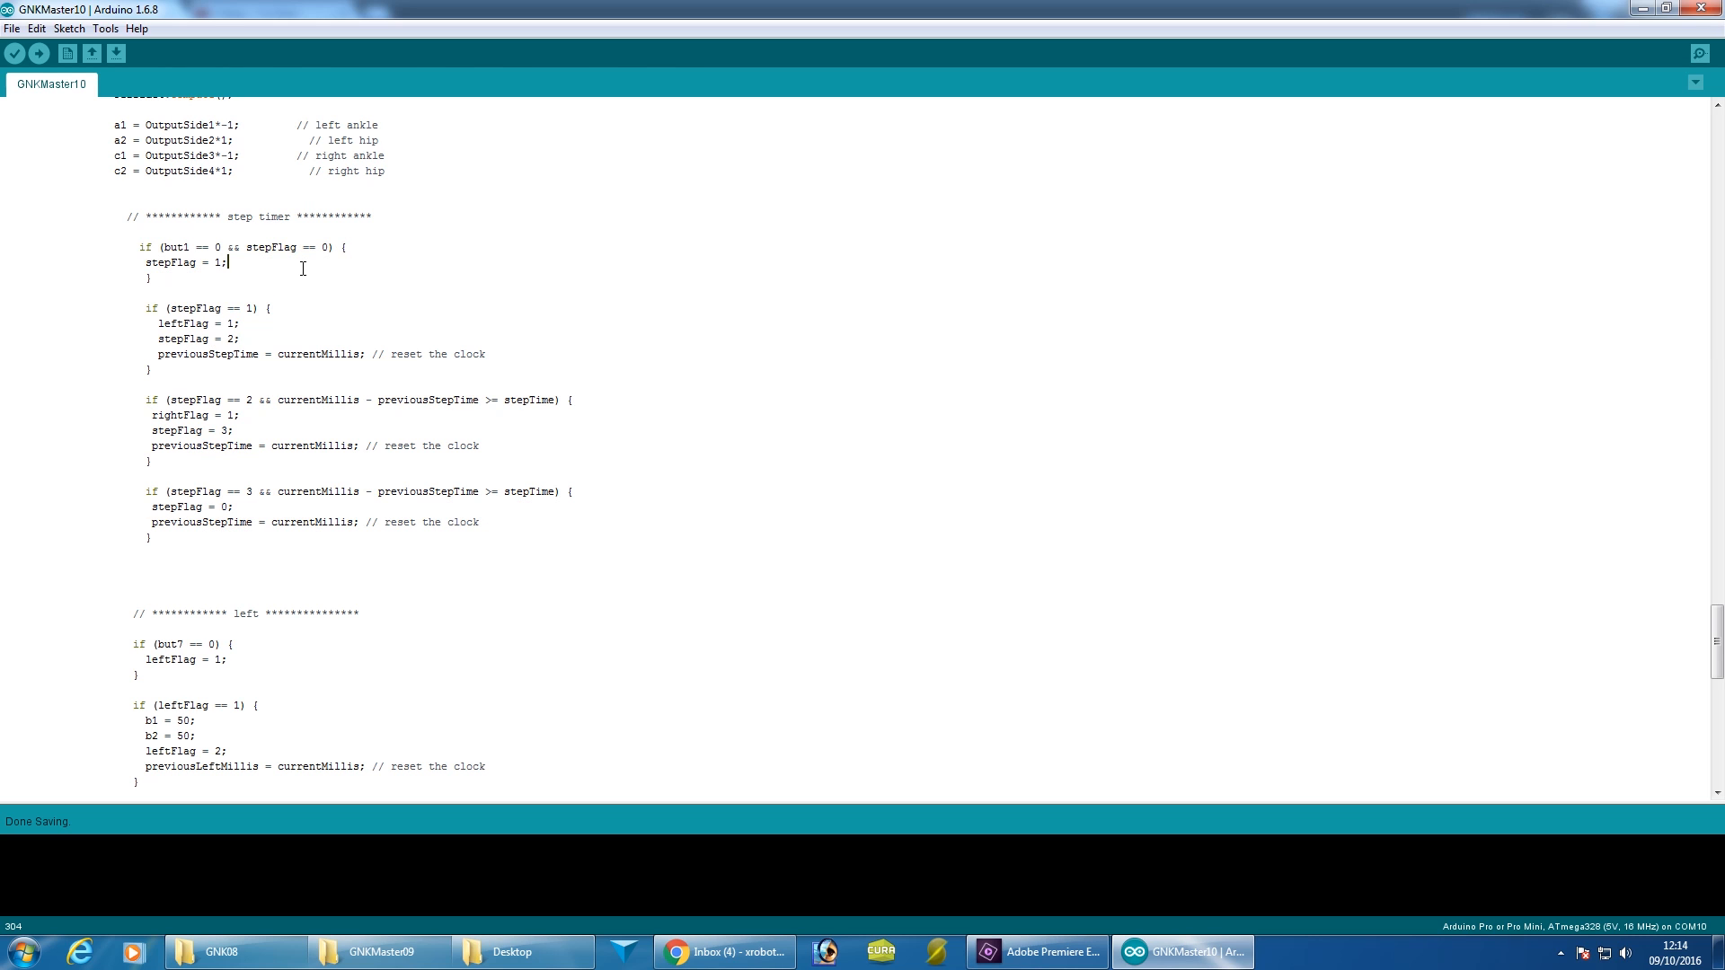
pyautogui.moveTo(253, 264)
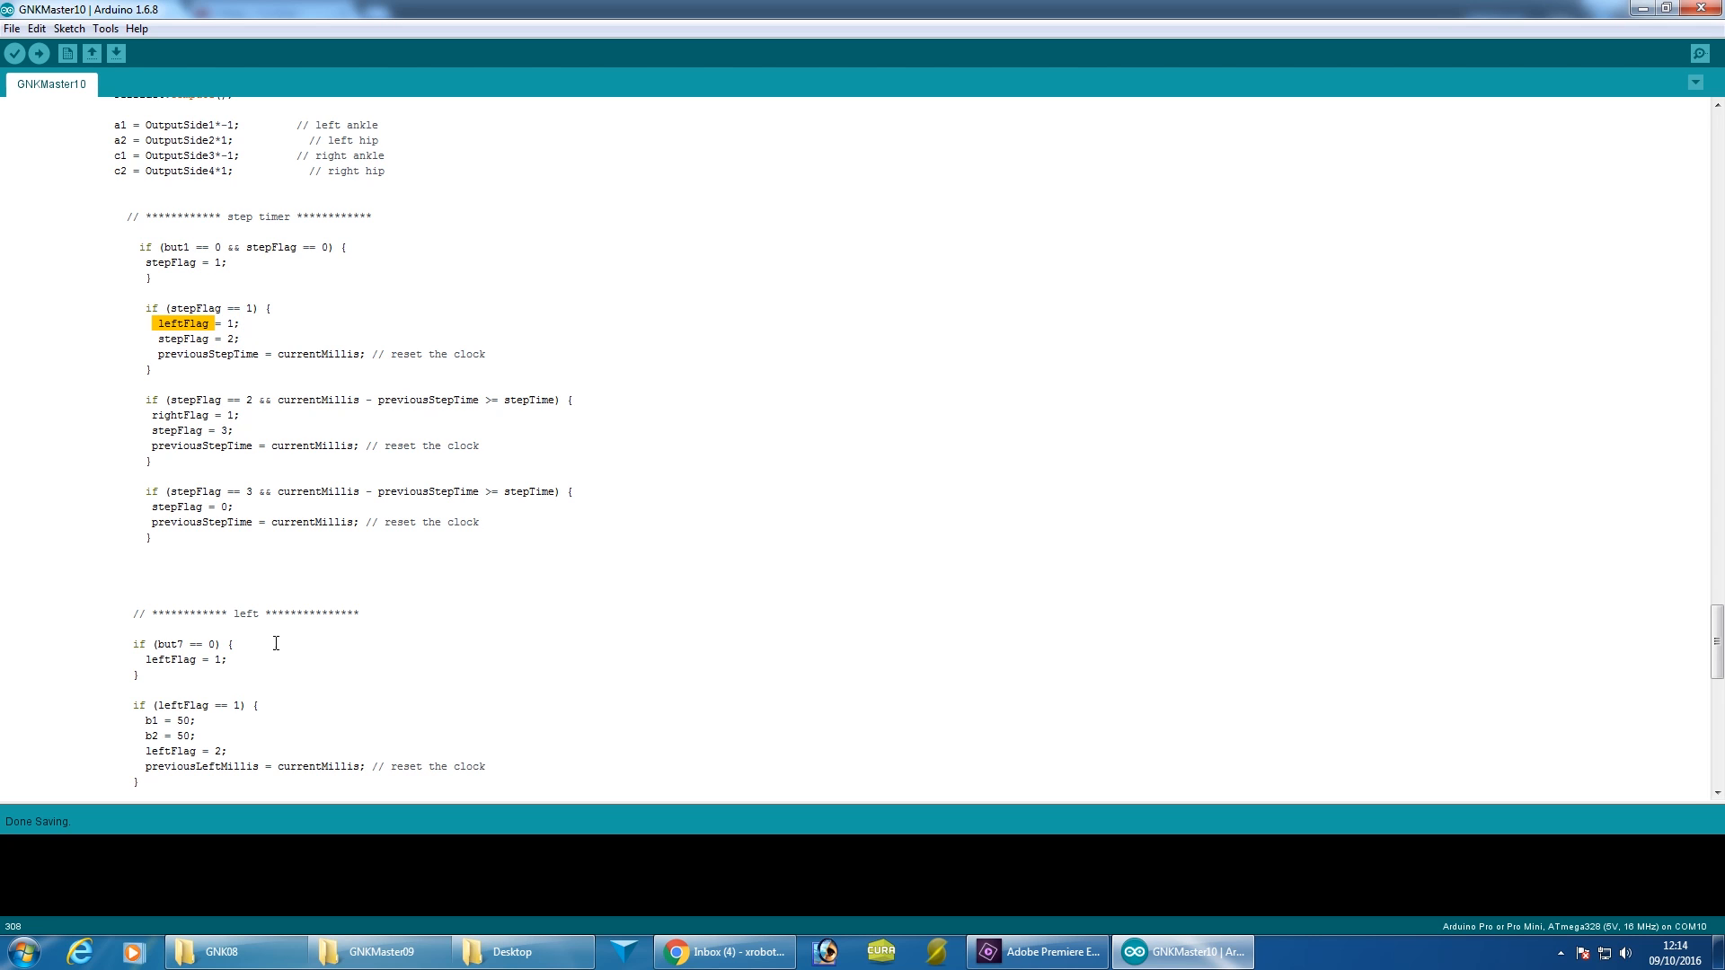
pyautogui.scroll(-3)
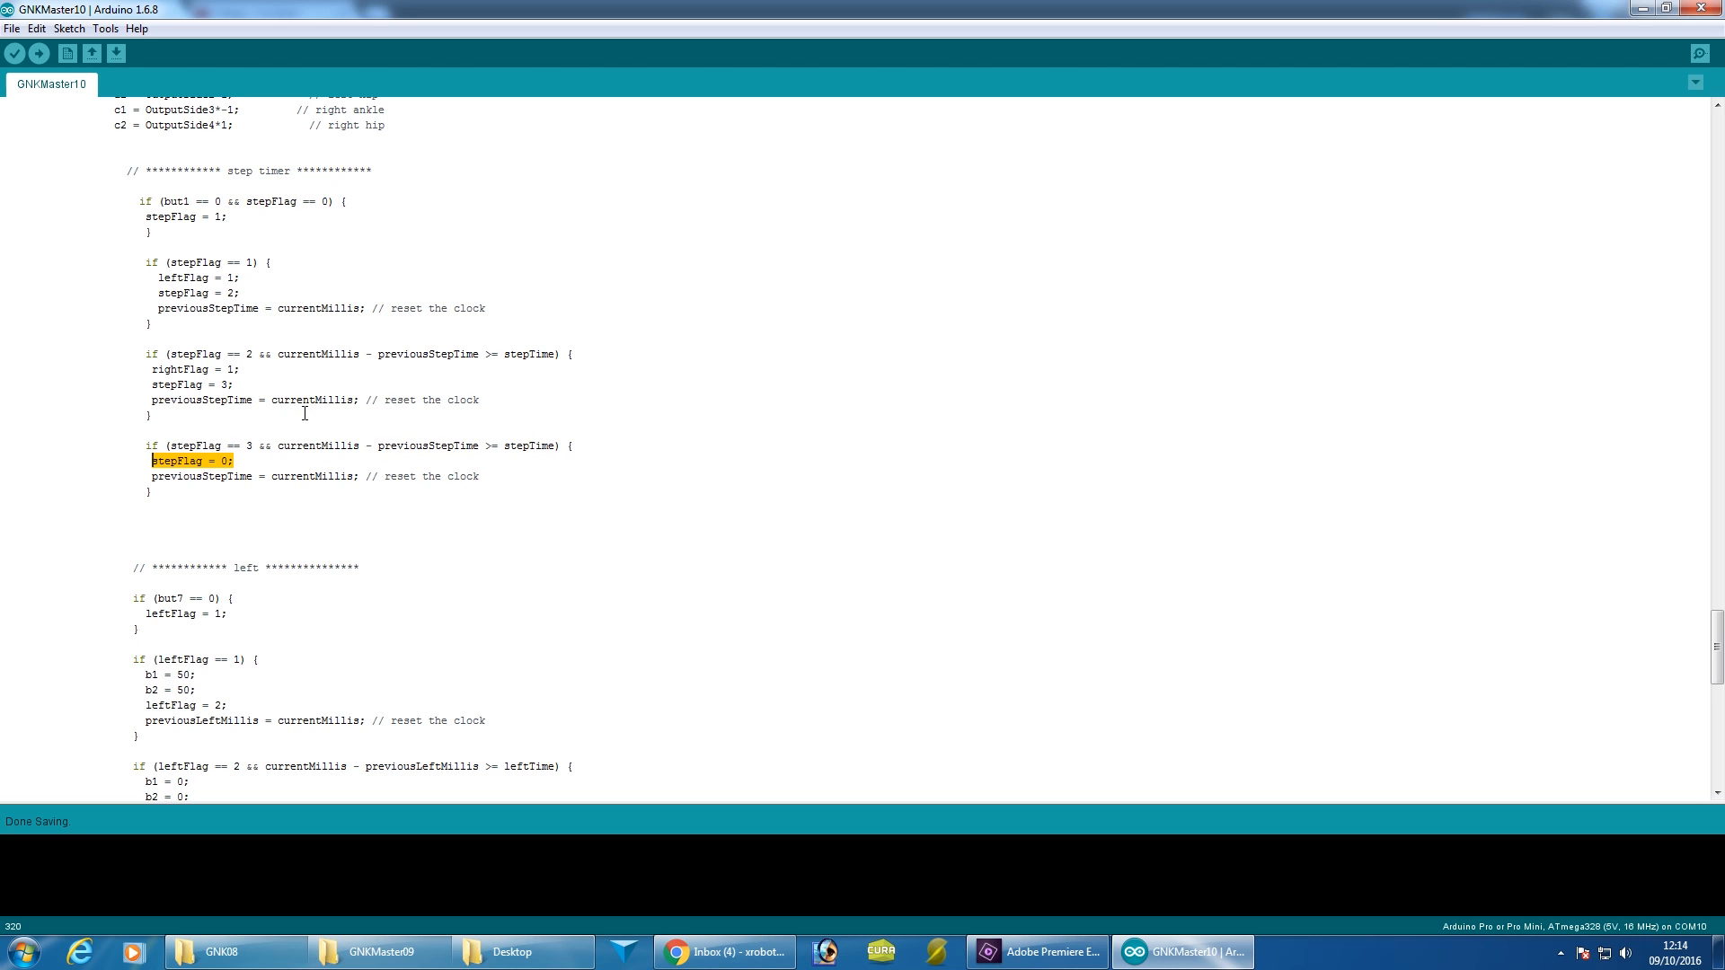
pyautogui.moveTo(460, 500)
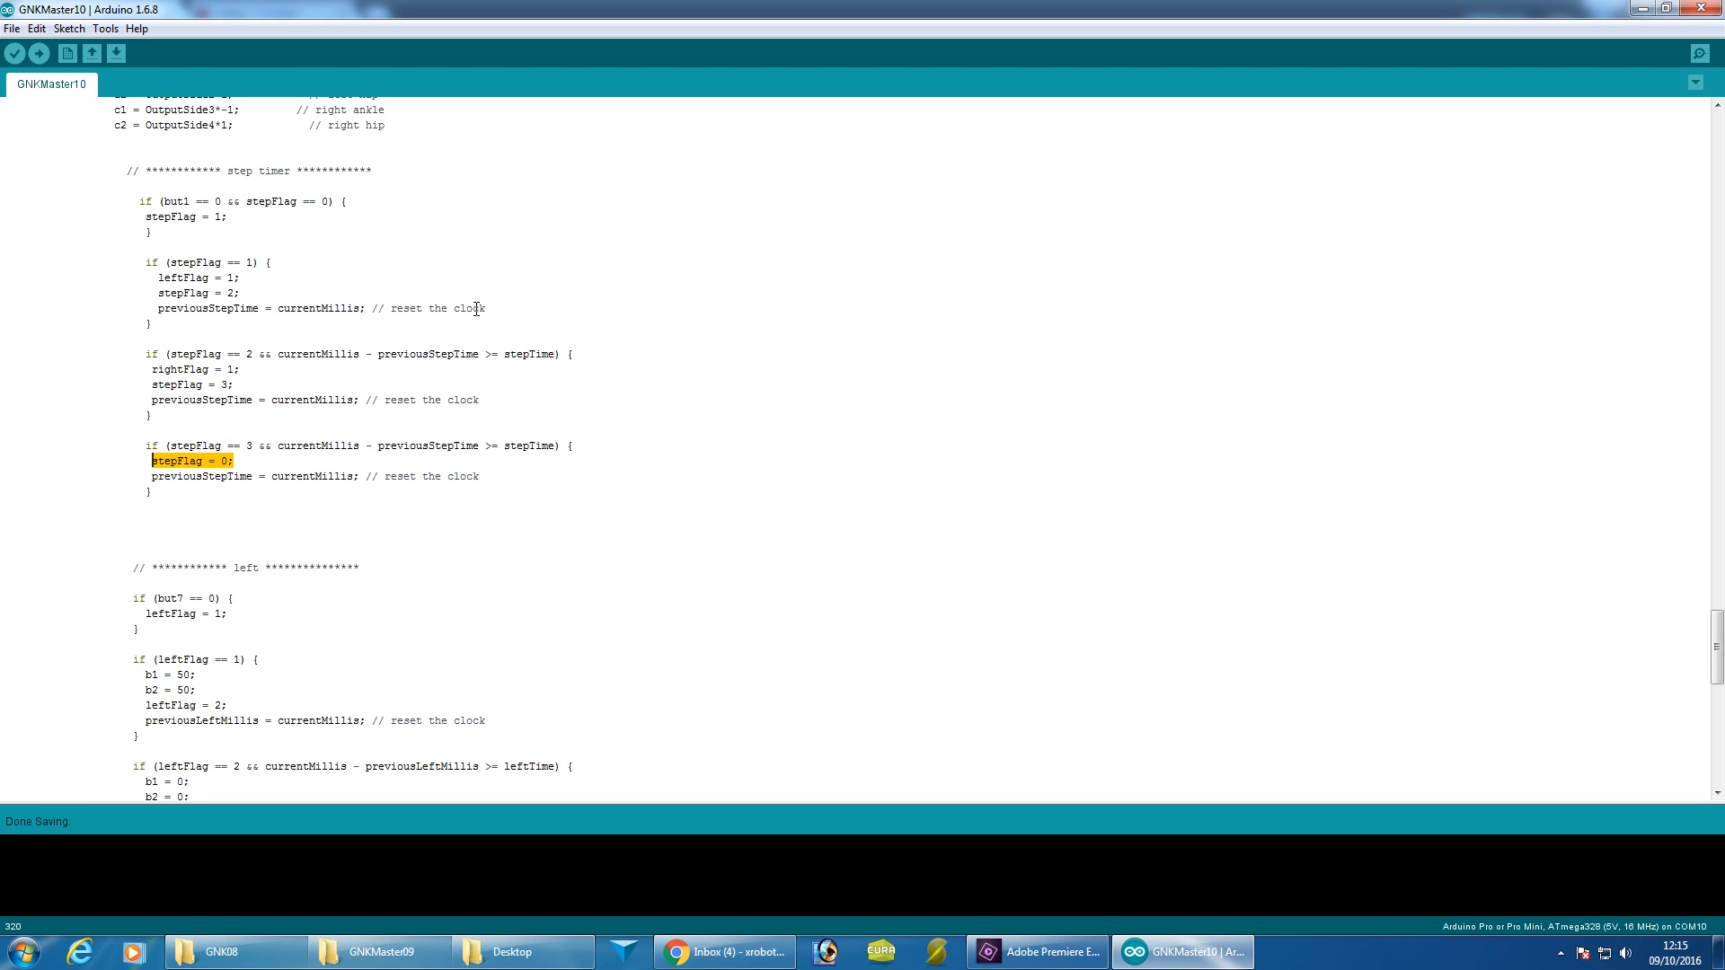
pyautogui.scroll(3)
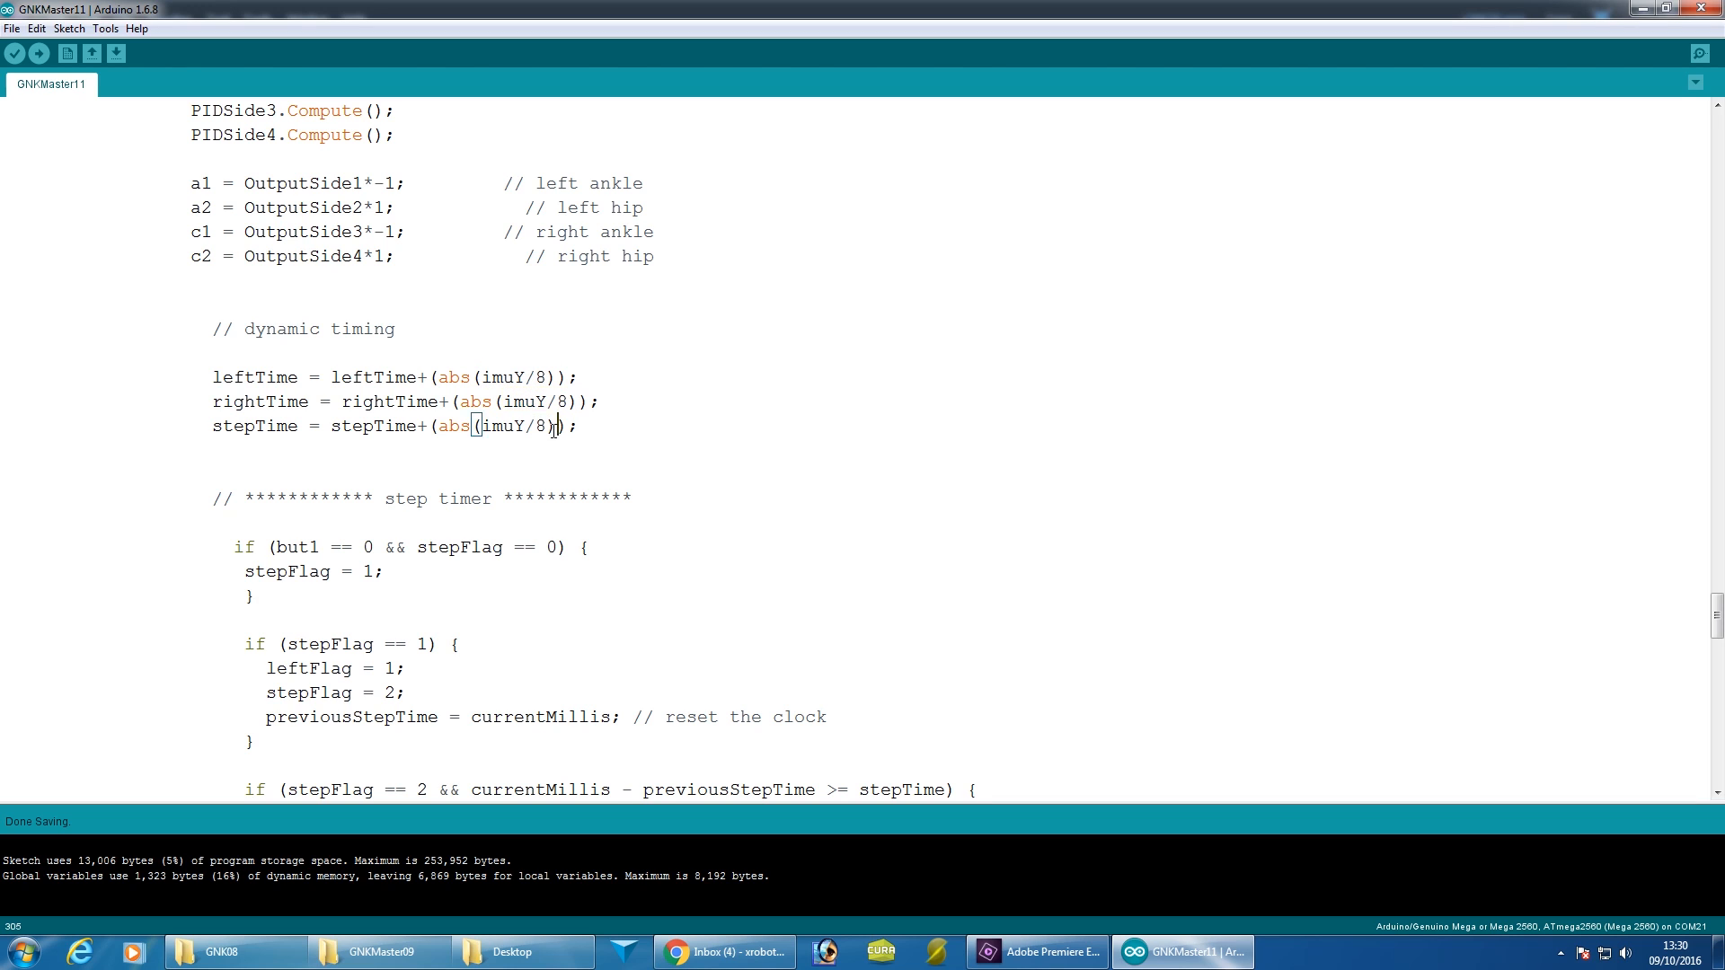
# - Select the 380 values assigned to the leftTime/rightTime/stepTime globals
pyautogui.doubleClick(539, 426)
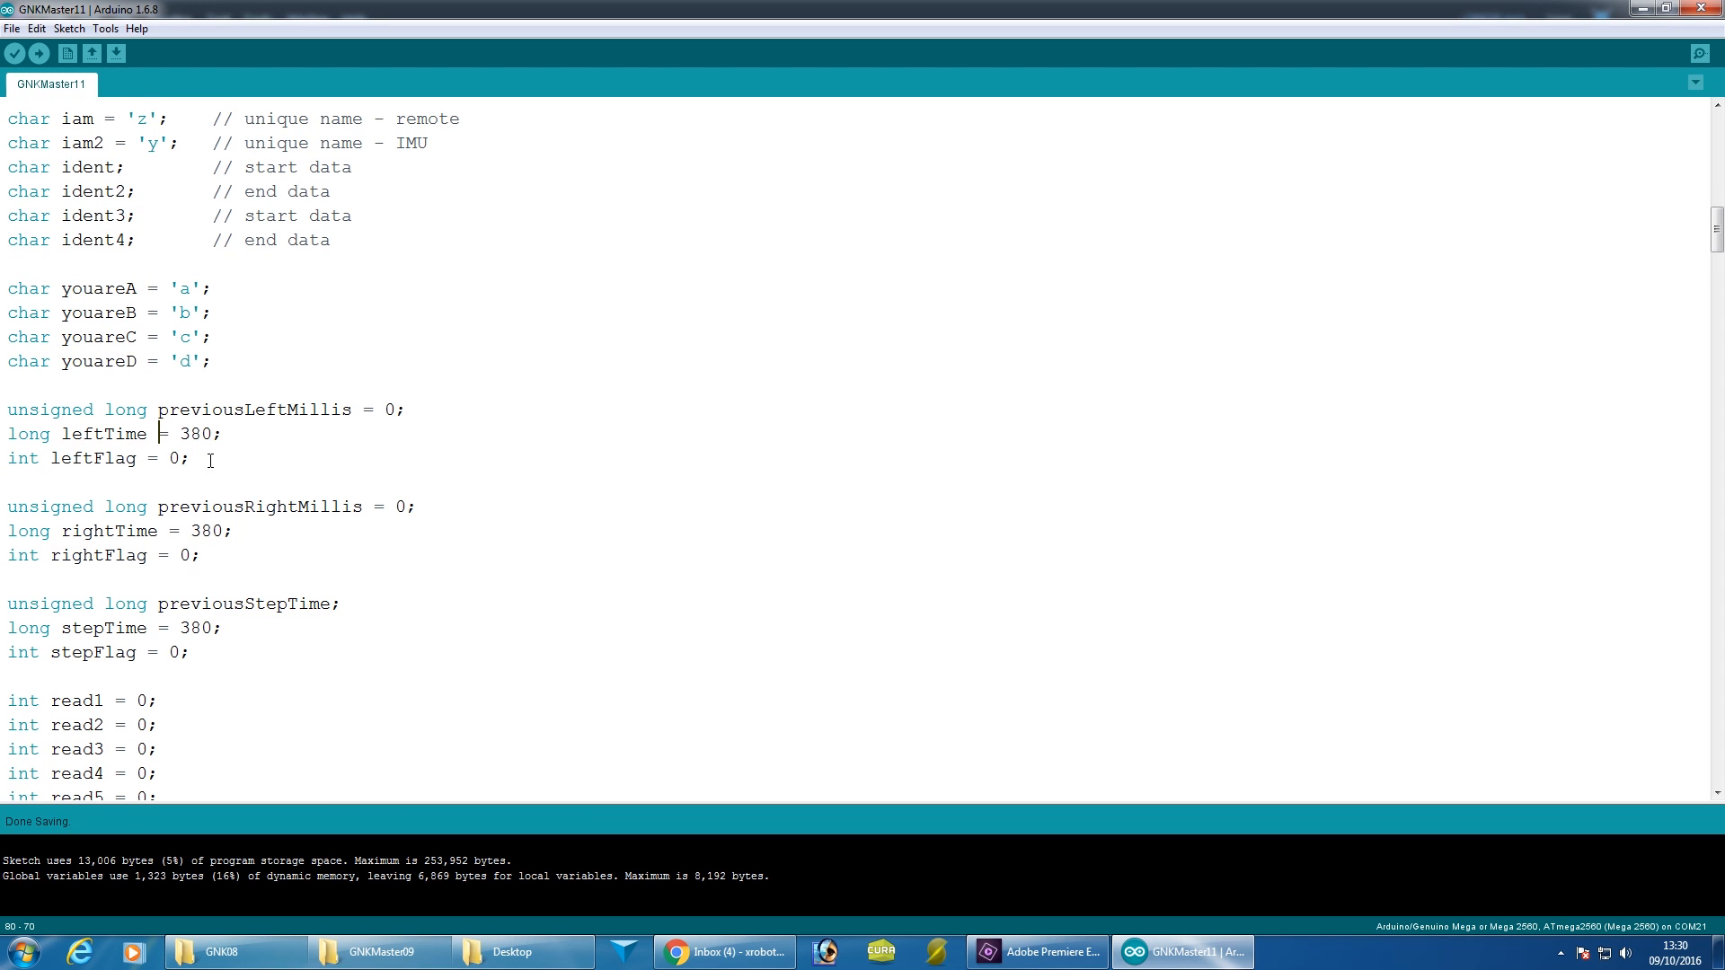
pyautogui.doubleClick(197, 628)
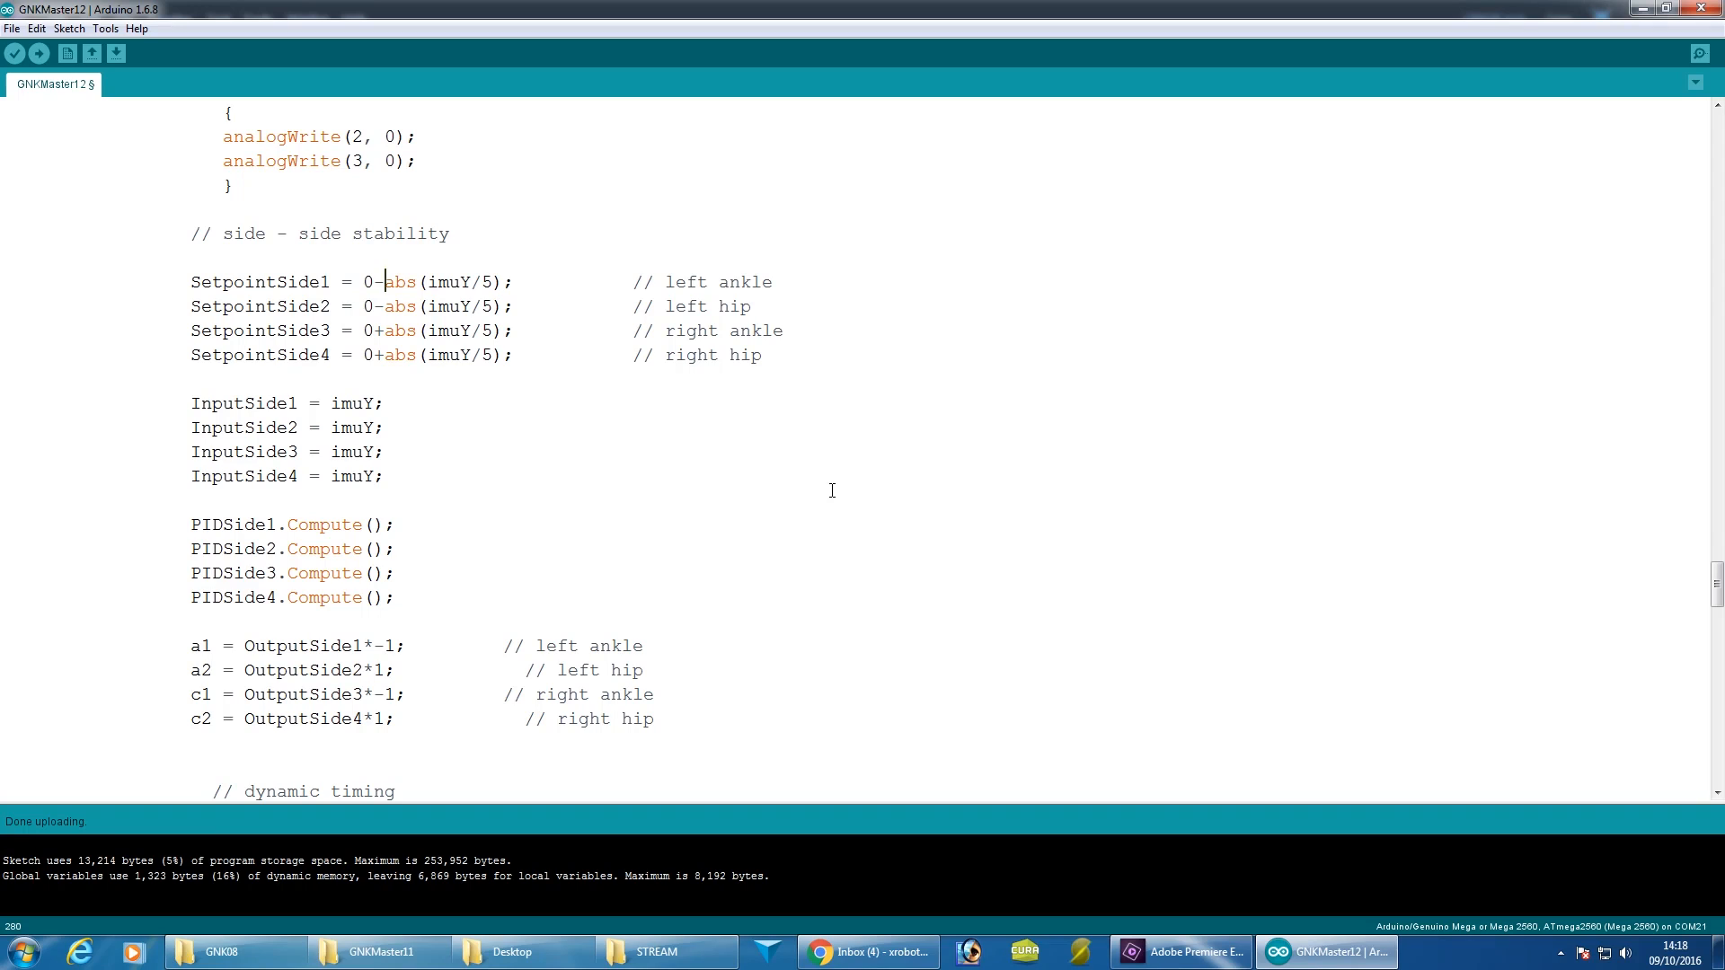
pyautogui.moveTo(534, 347)
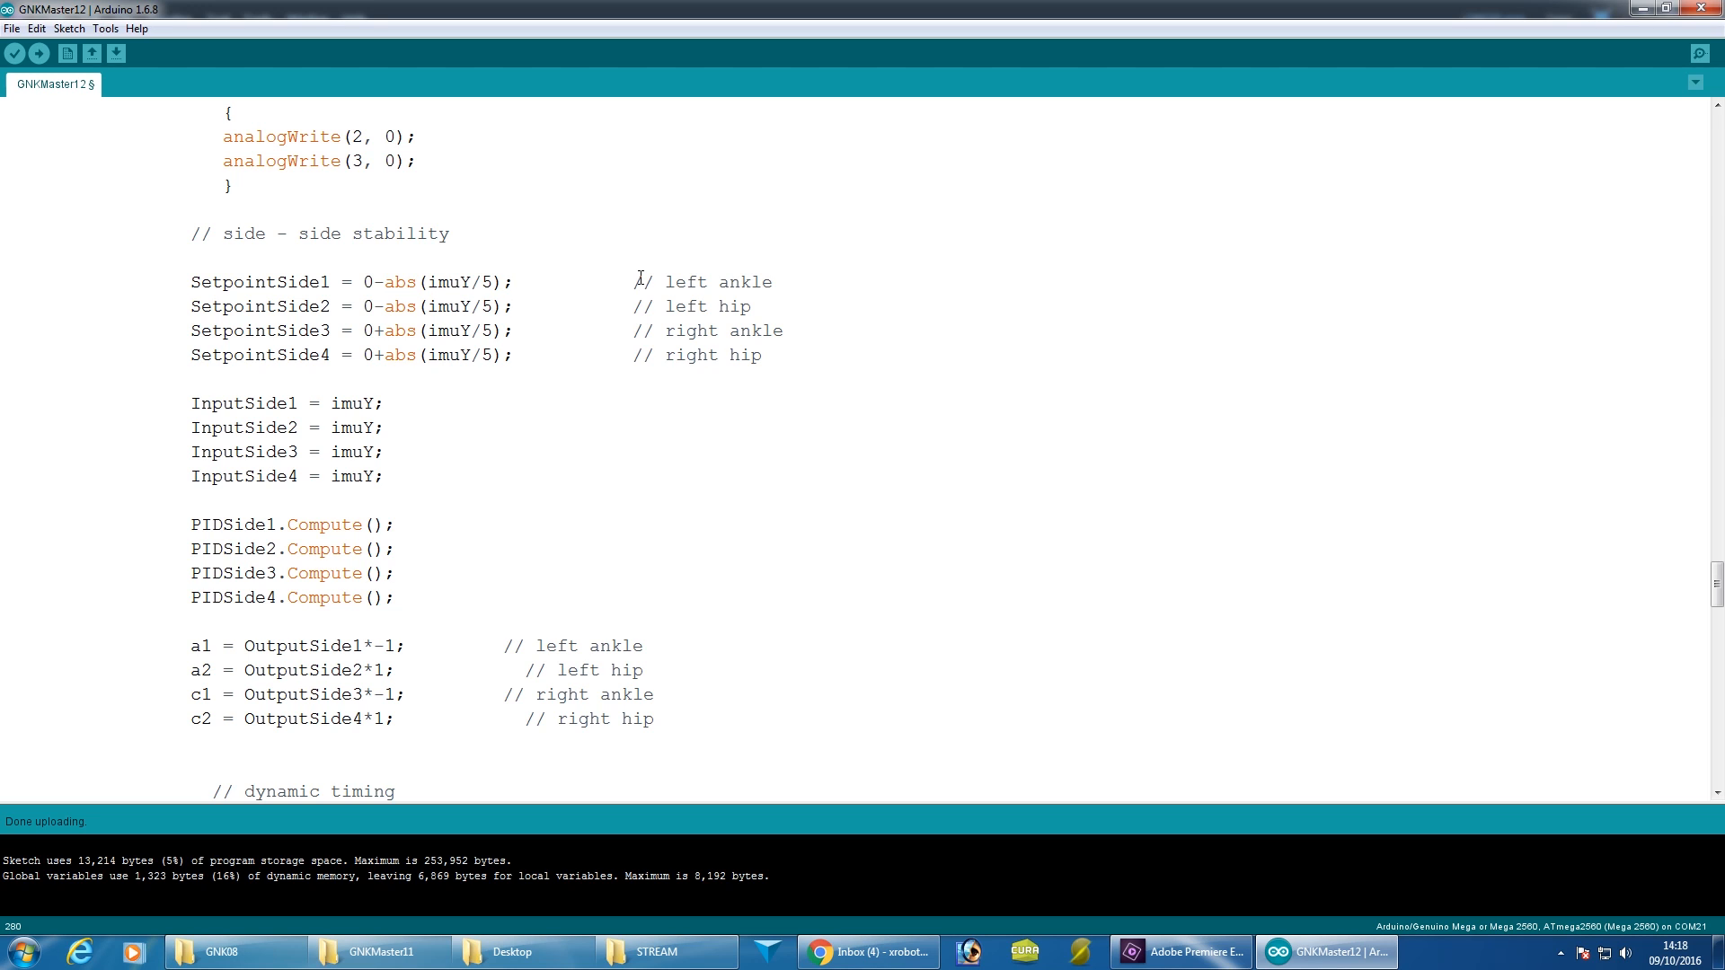
pyautogui.click(516, 282)
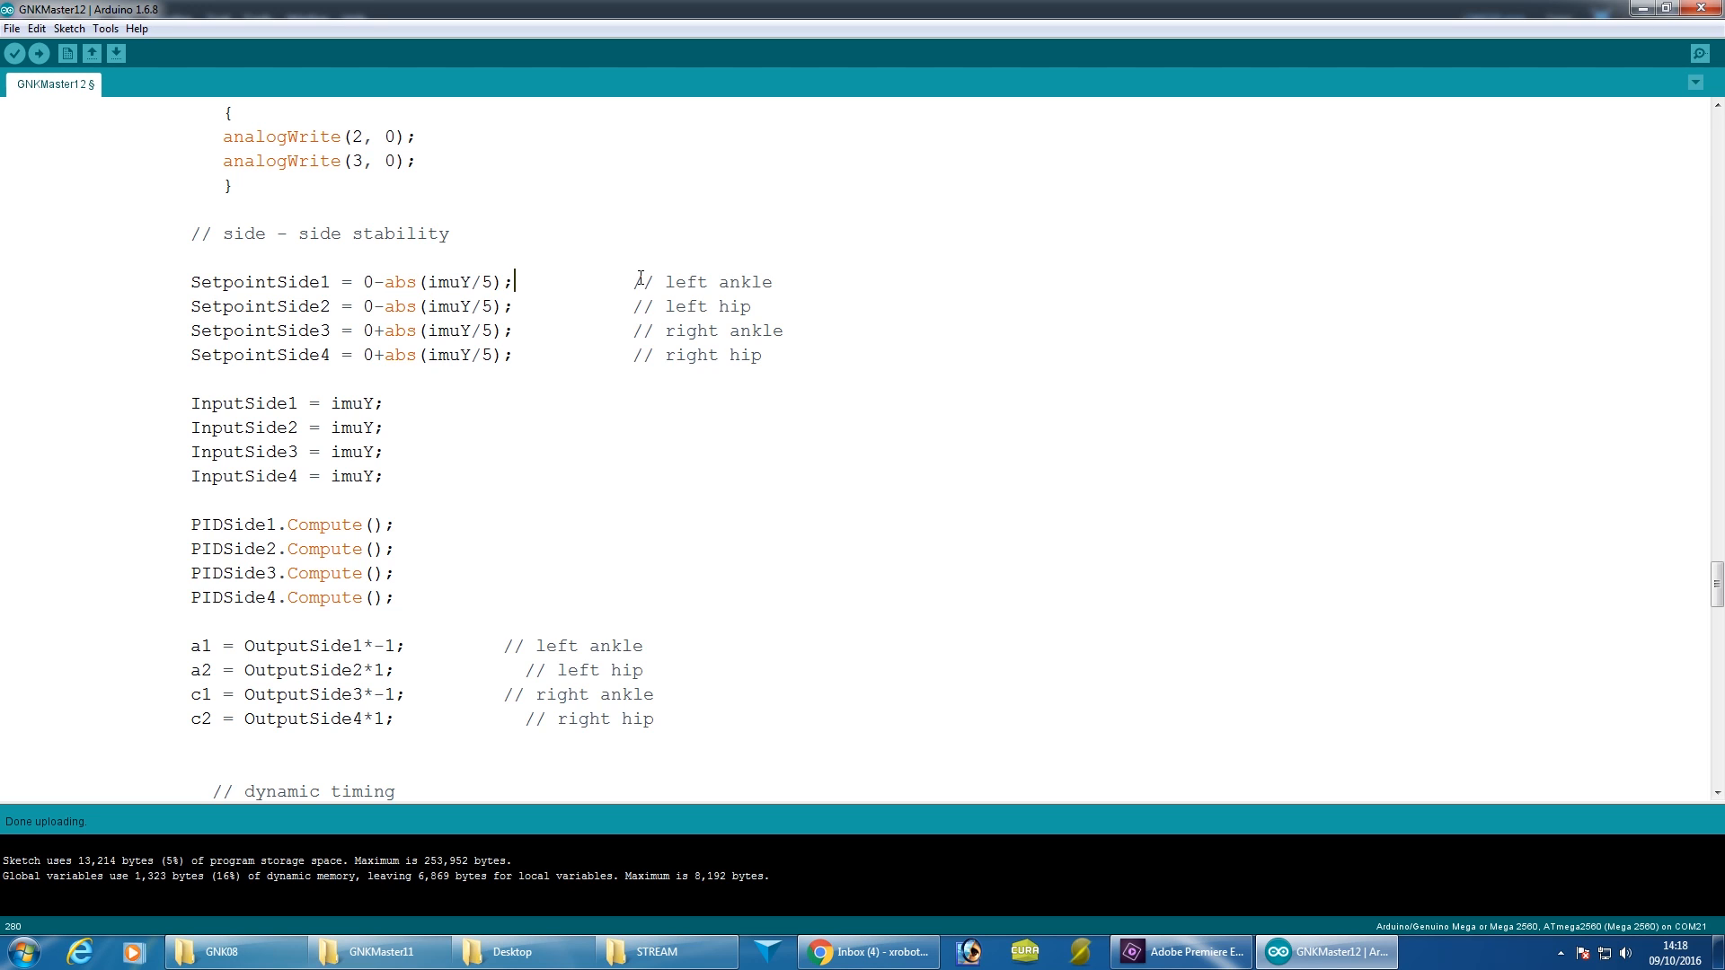